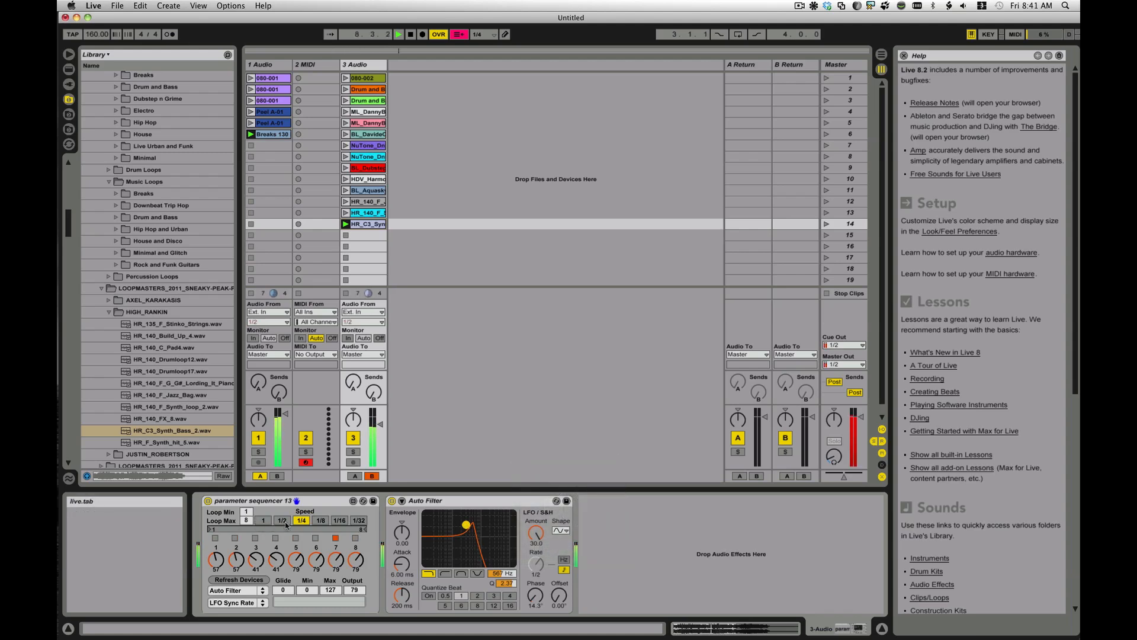
- Cycle the sequencer step speed through 1/2, 1/4 and a faster rate, then back to 1/2
left_click(282, 520)
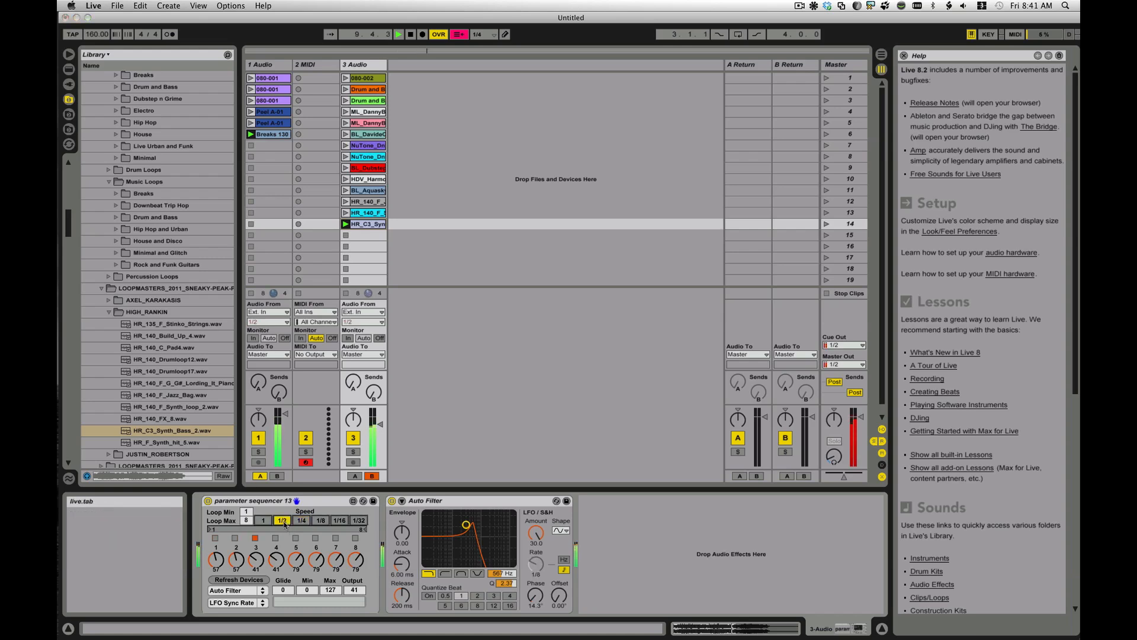
left_click(300, 520)
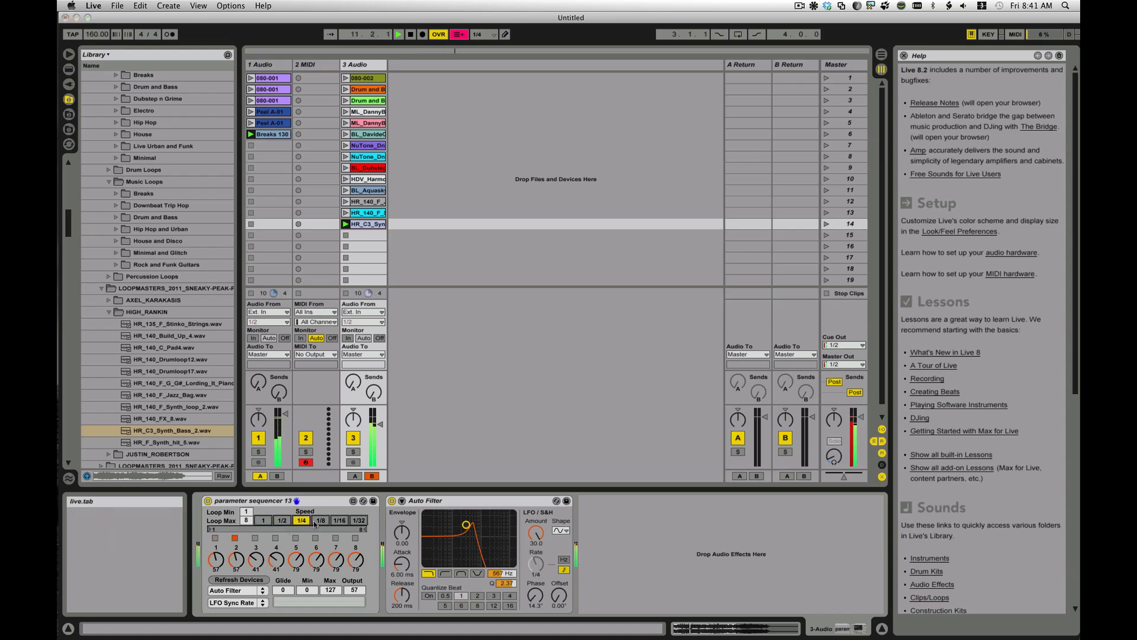
left_click(321, 520)
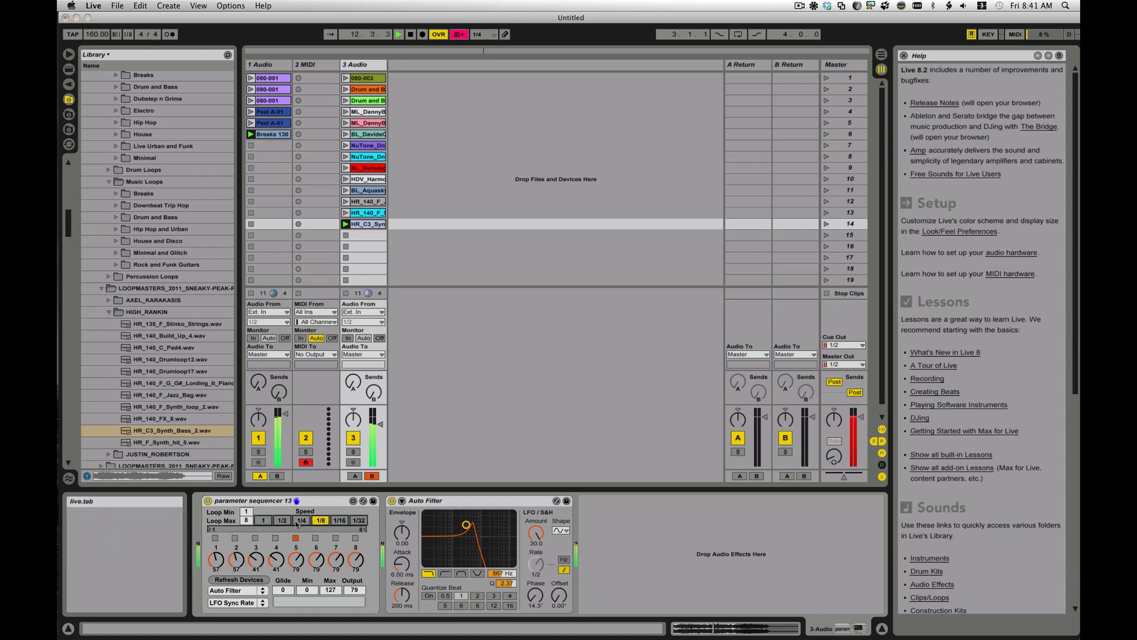
left_click(300, 522)
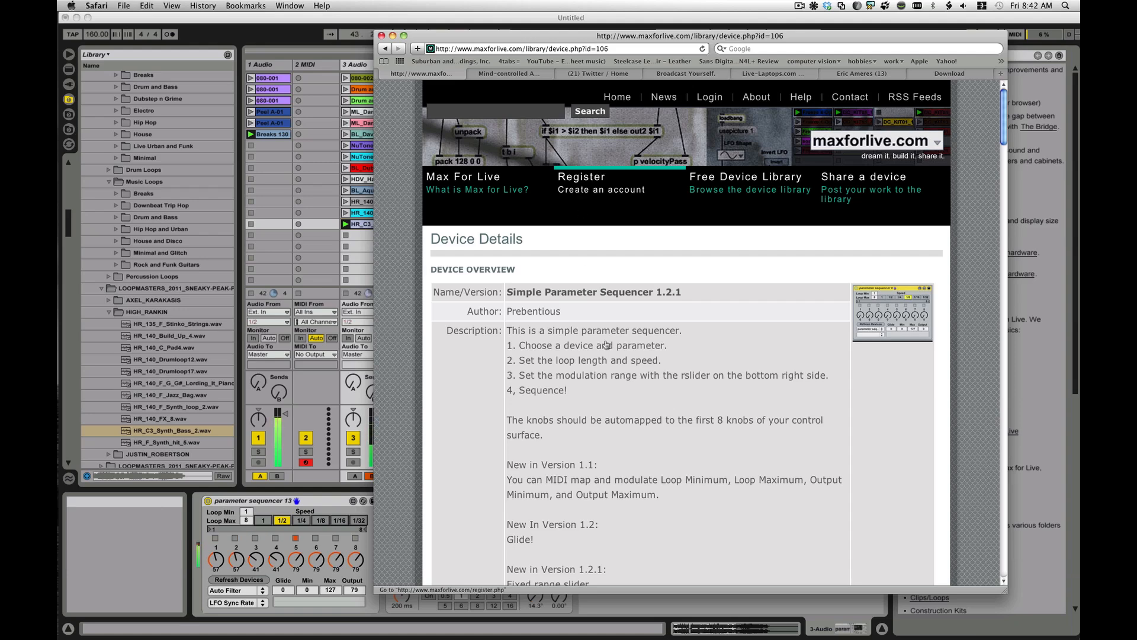
mouse_move(649, 390)
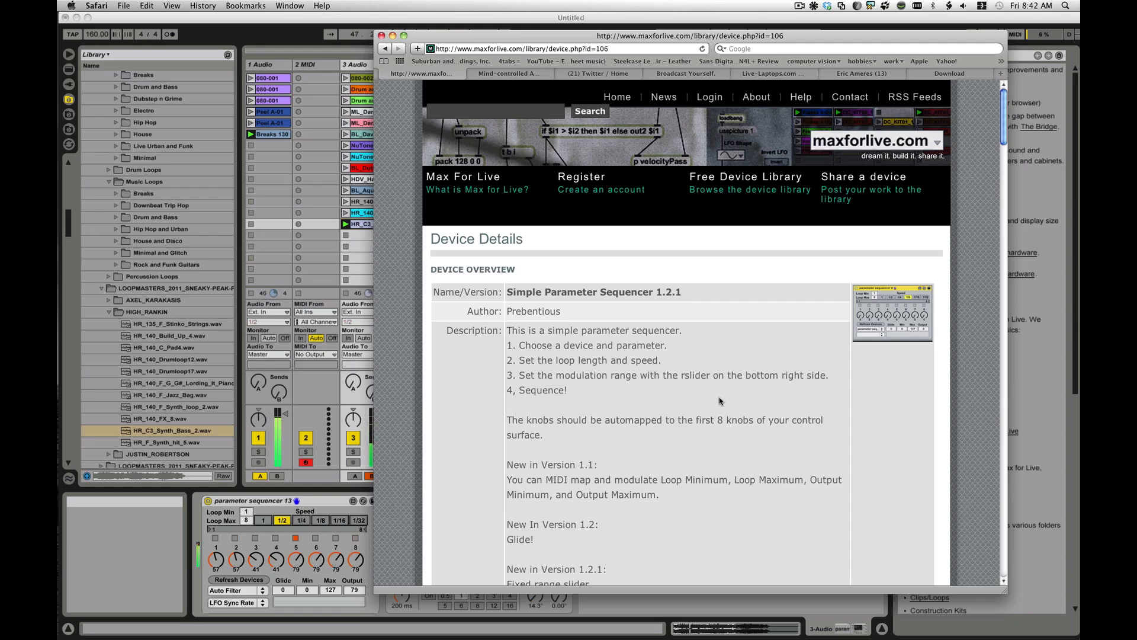
mouse_move(493, 301)
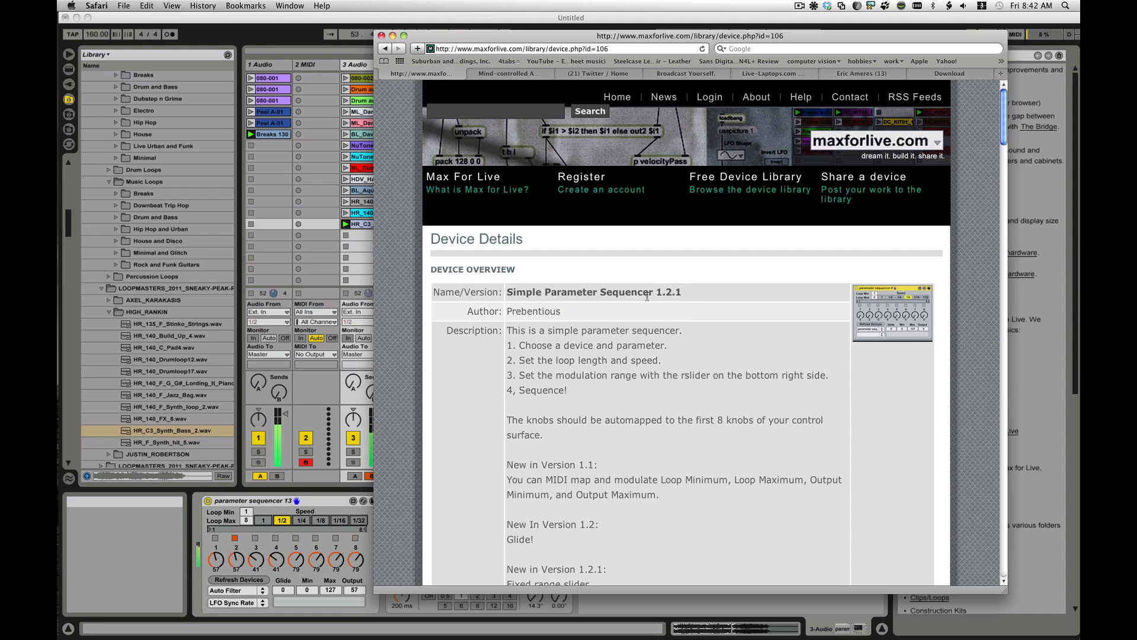
- Scroll down the Simple Parameter Sequencer 1.2.1 page to its description and version notes
scroll("down", 3)
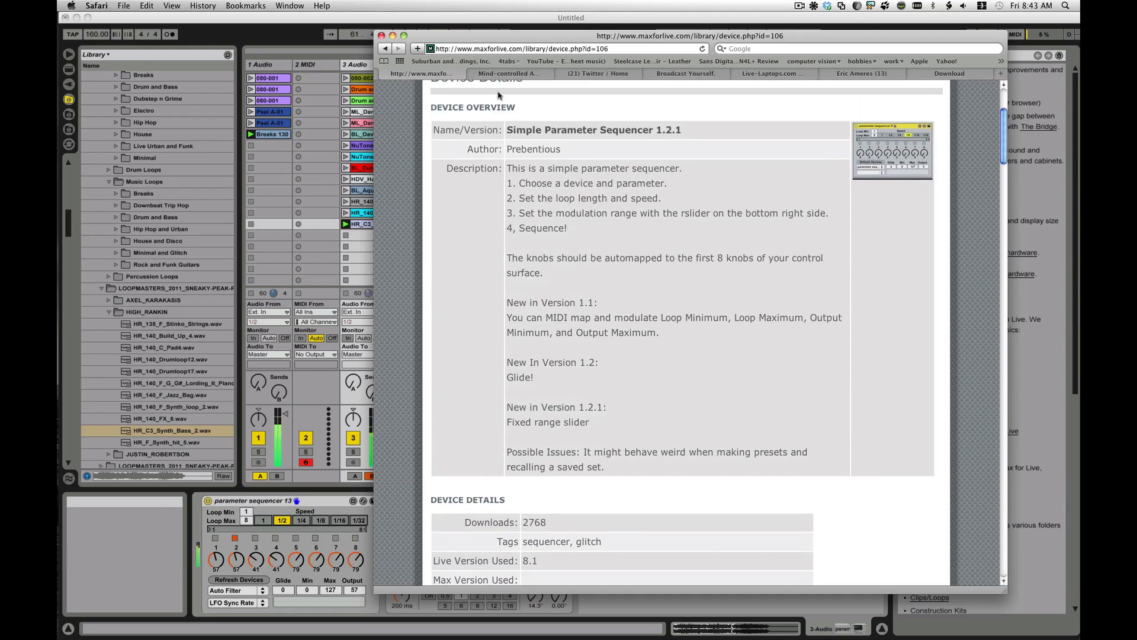
mouse_move(508, 72)
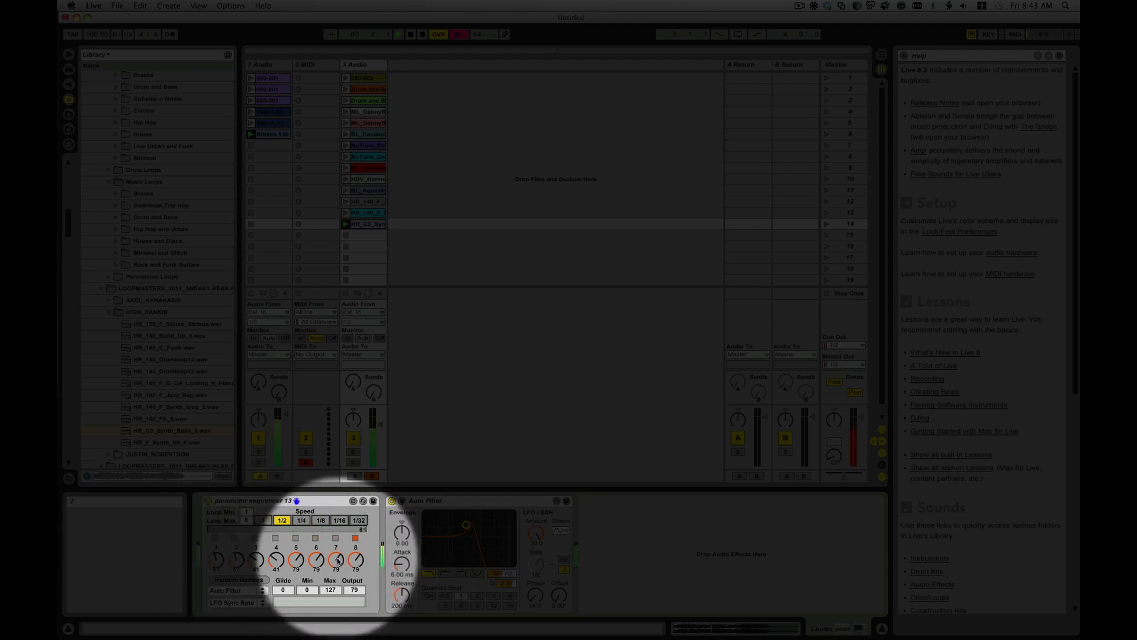
- Nudge one of the parameter sequencer's knobs in Live's Device View
left_click_drag(355, 559, 355, 574)
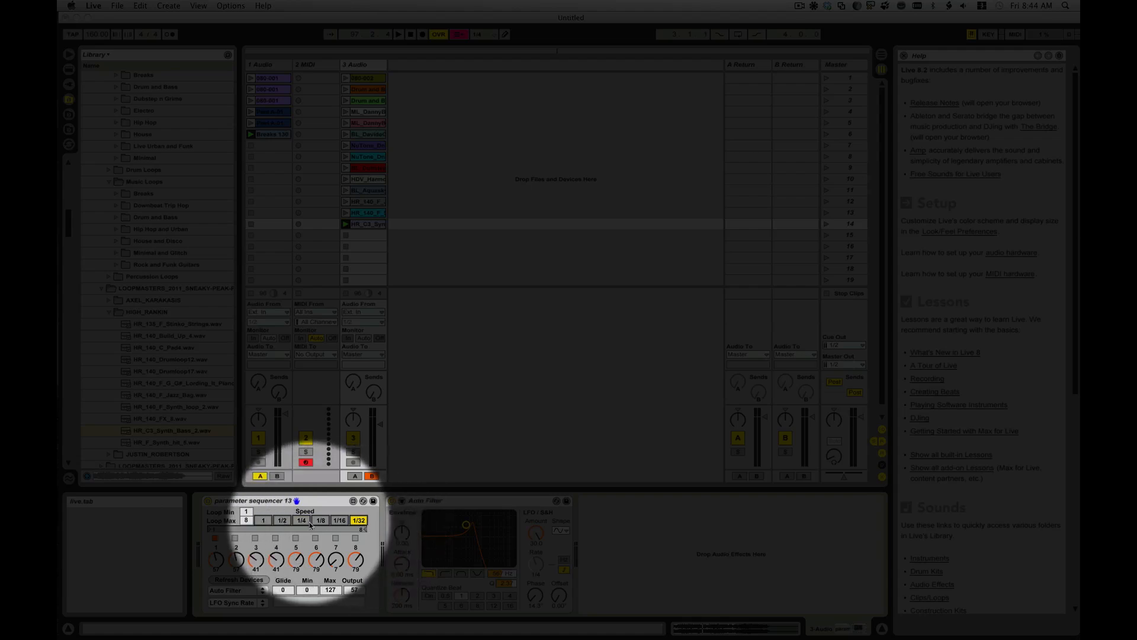
- Switch the parameter sequencer to another step speed after trying 1/32
left_click(300, 520)
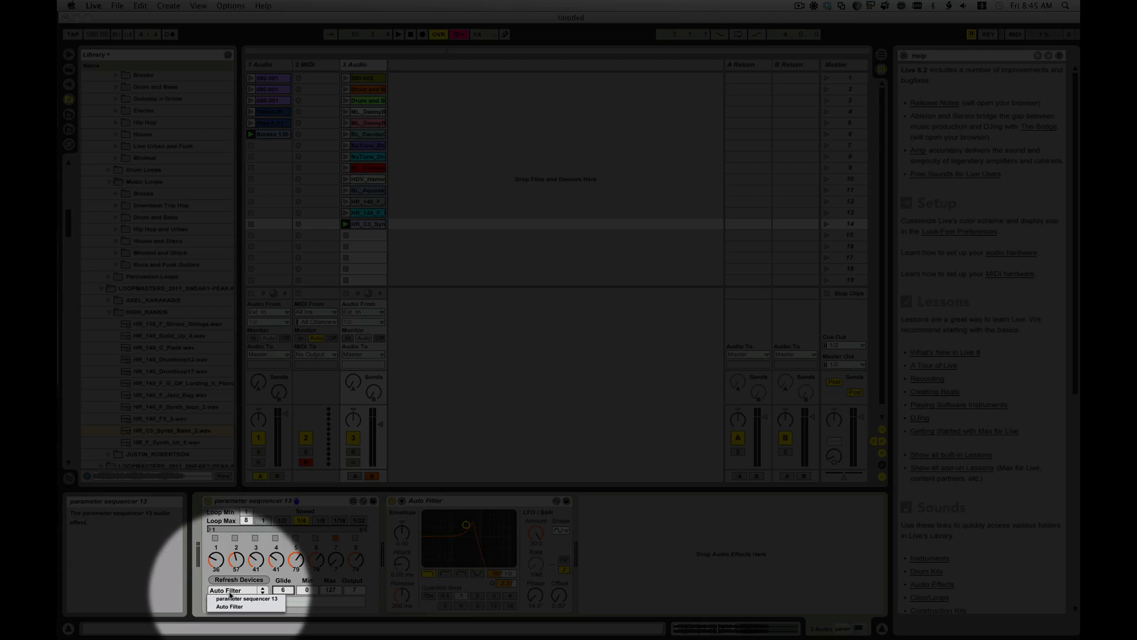
- Target Auto Filter from the device chooser and select the parameter sequencer's title bar
left_click(229, 606)
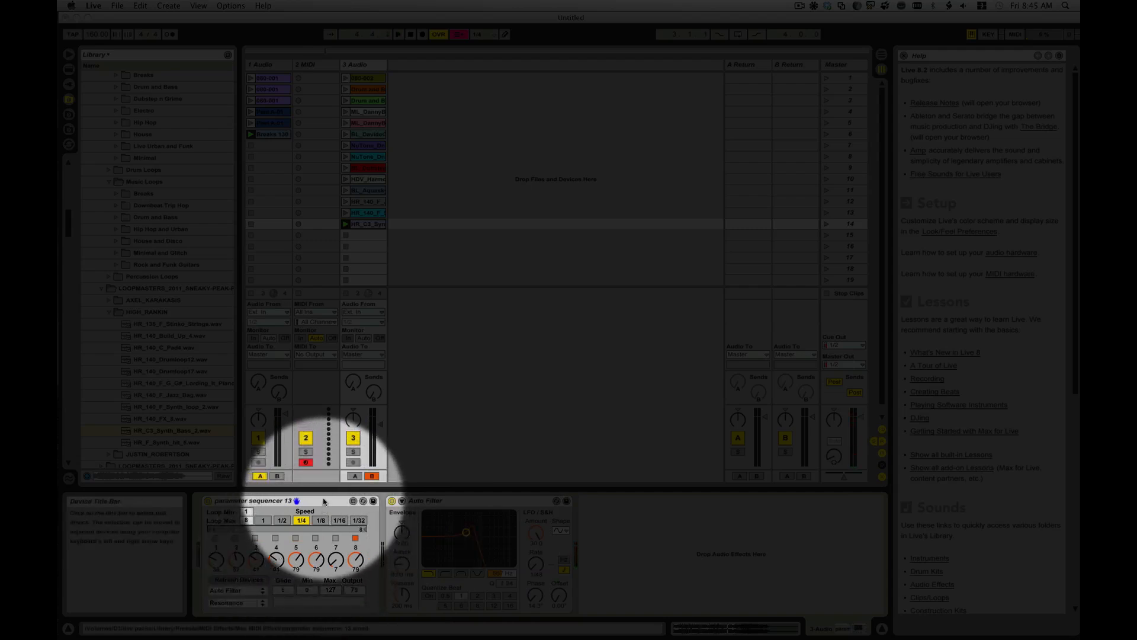
left_click(253, 500)
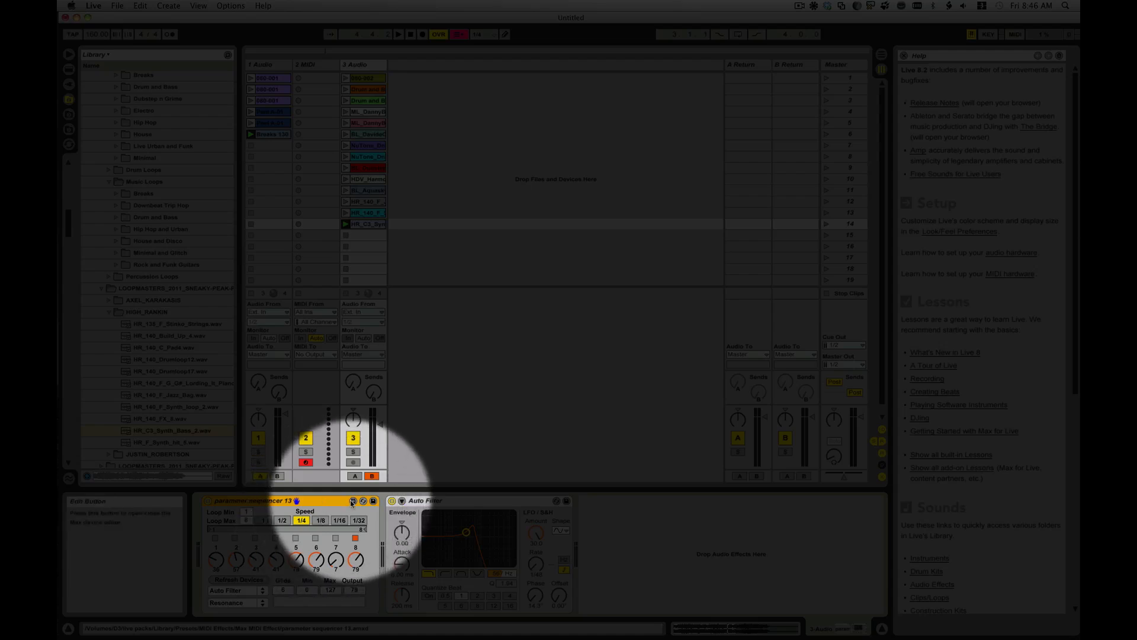
- Edit the device in Max and switch to patching mode to show all objects and connections
left_click(353, 501)
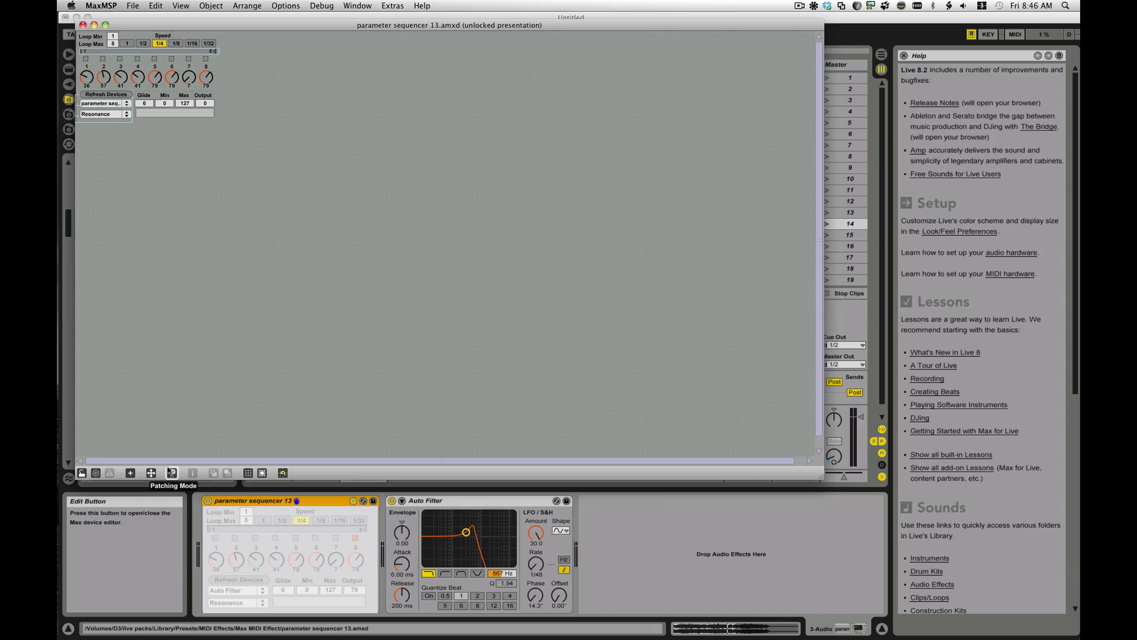
mouse_move(241, 475)
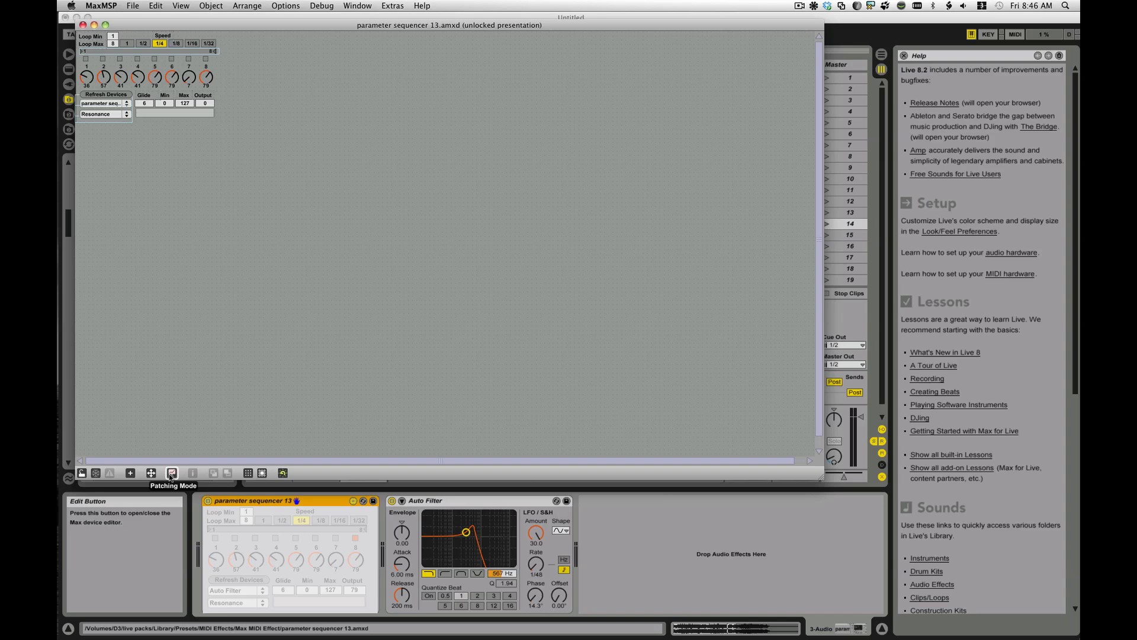
left_click(172, 473)
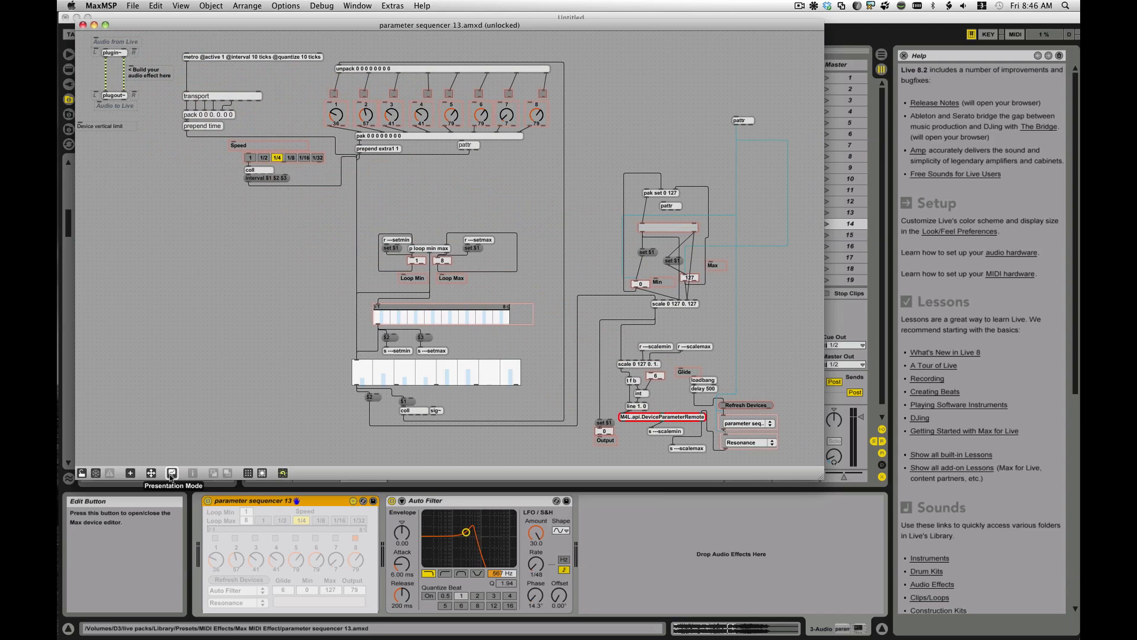
mouse_move(191, 464)
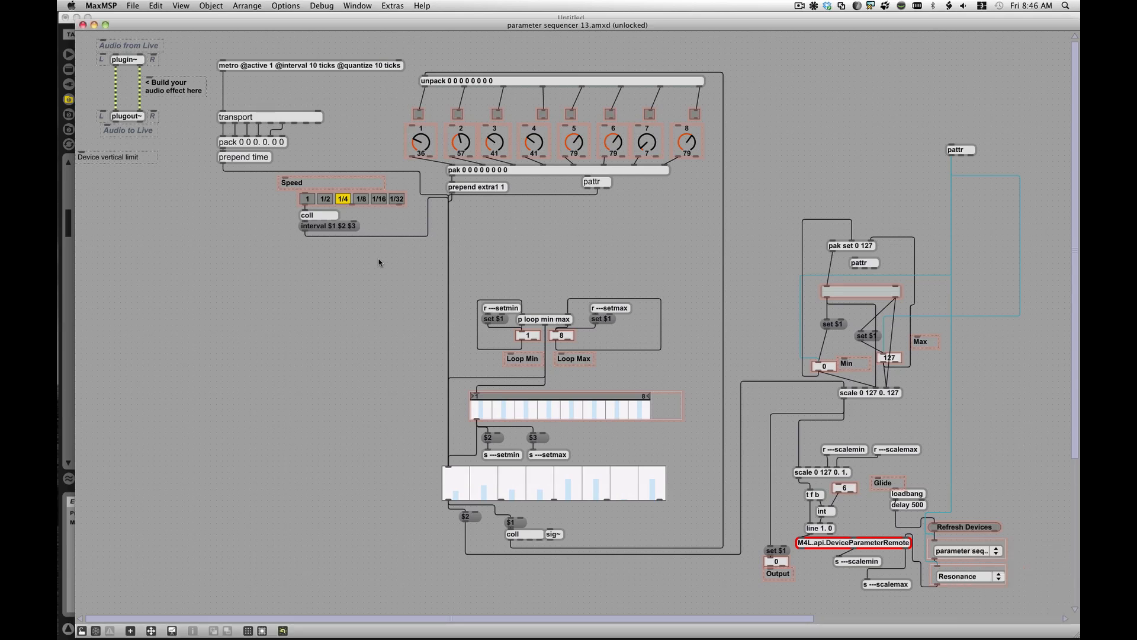
mouse_move(165, 108)
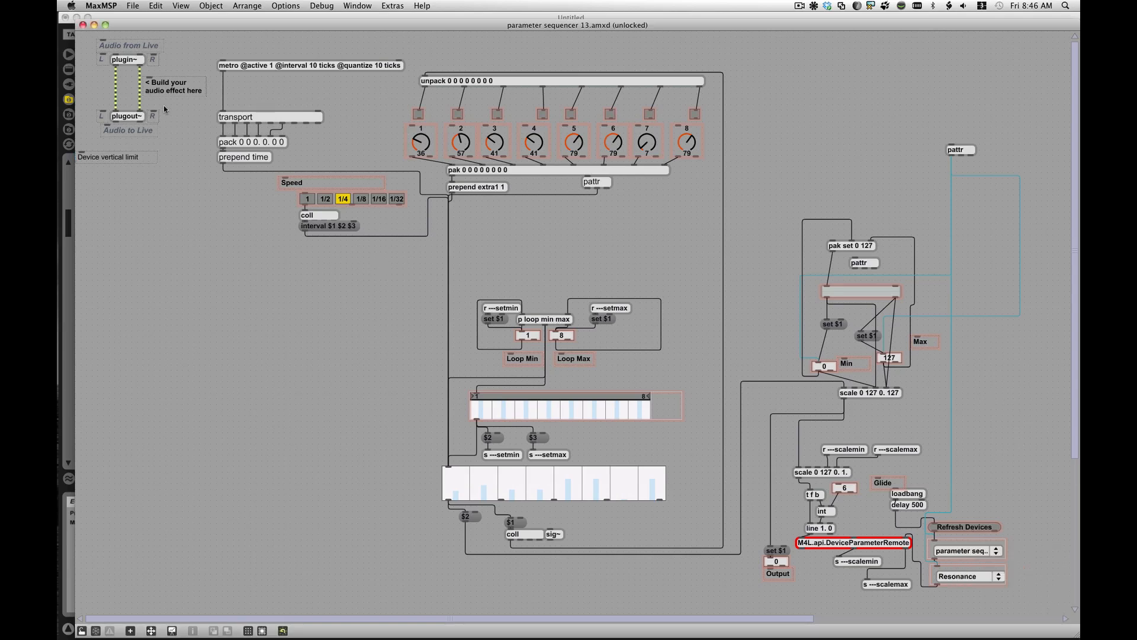
mouse_move(121, 50)
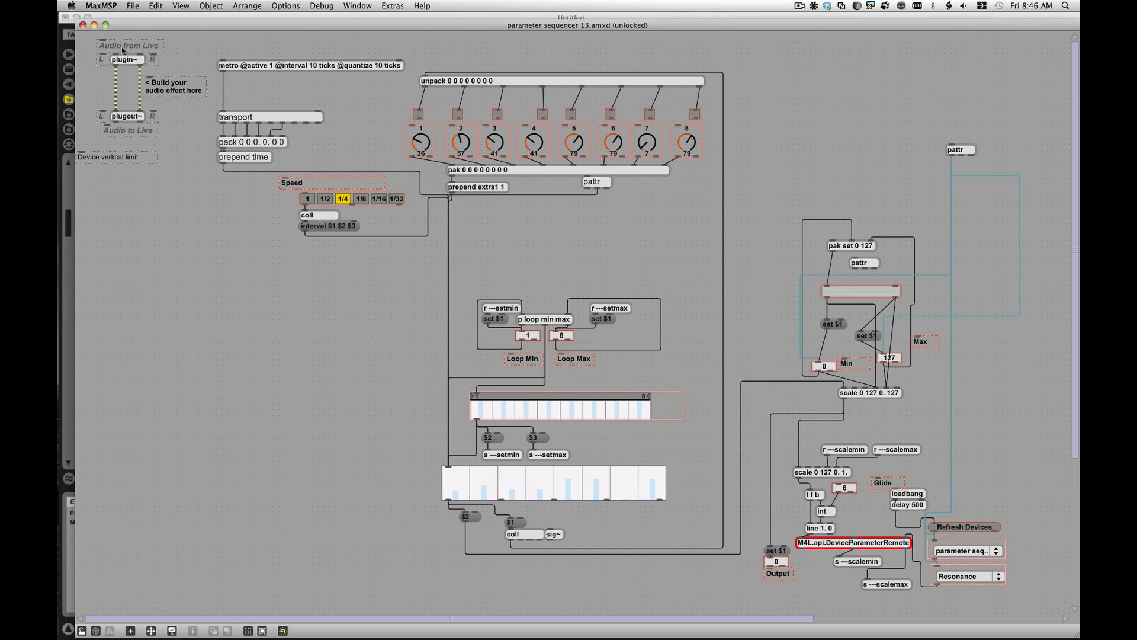
mouse_move(125, 80)
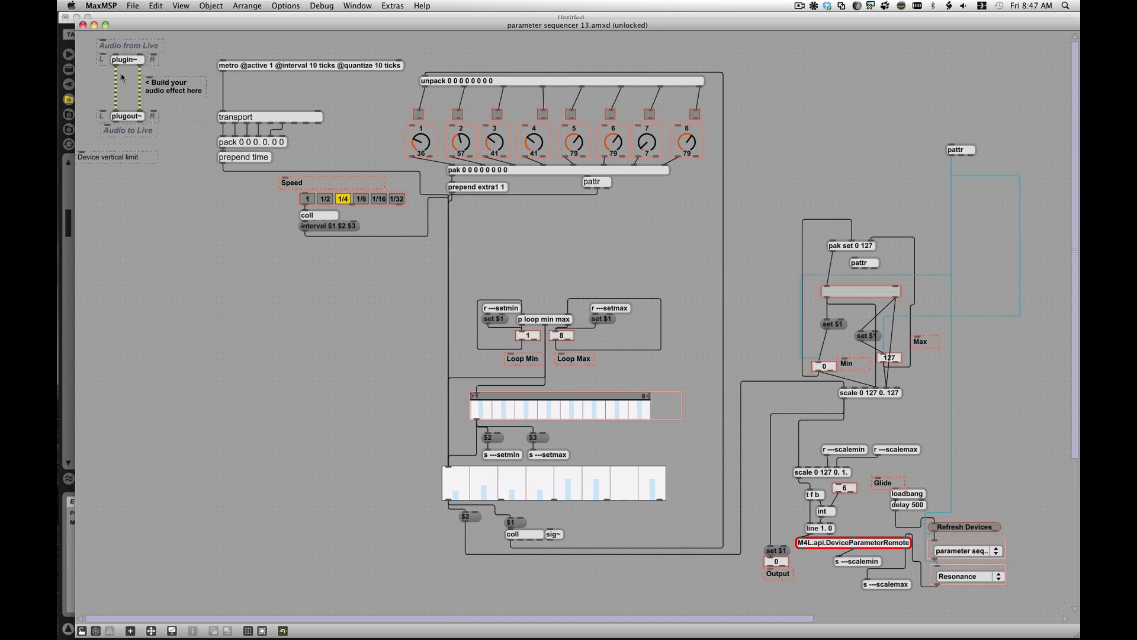
mouse_move(345, 292)
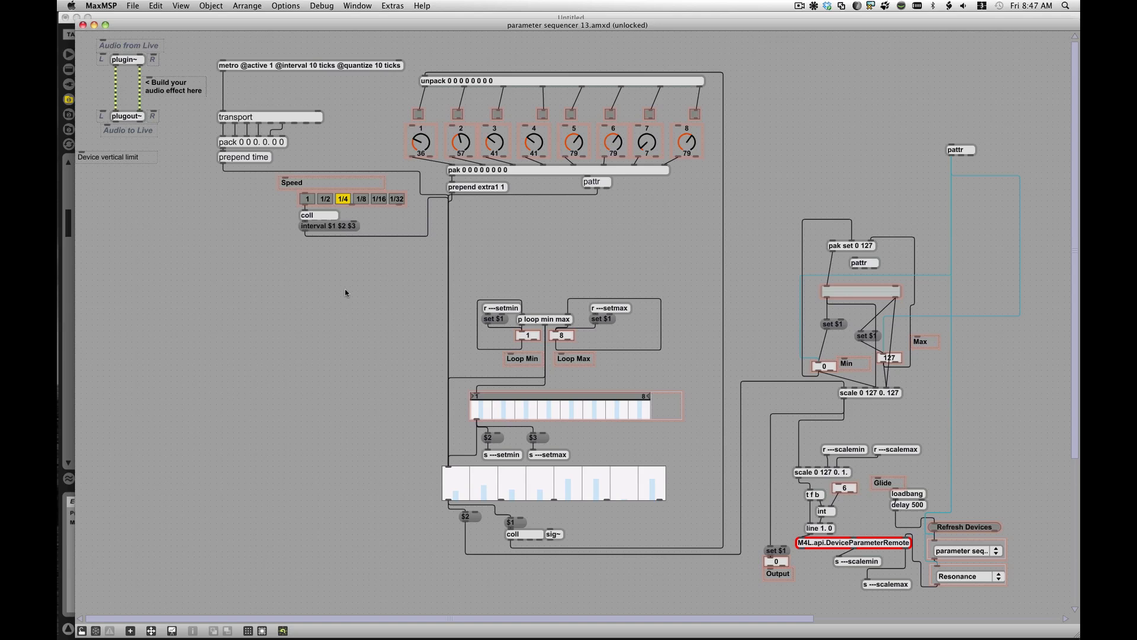
mouse_move(368, 293)
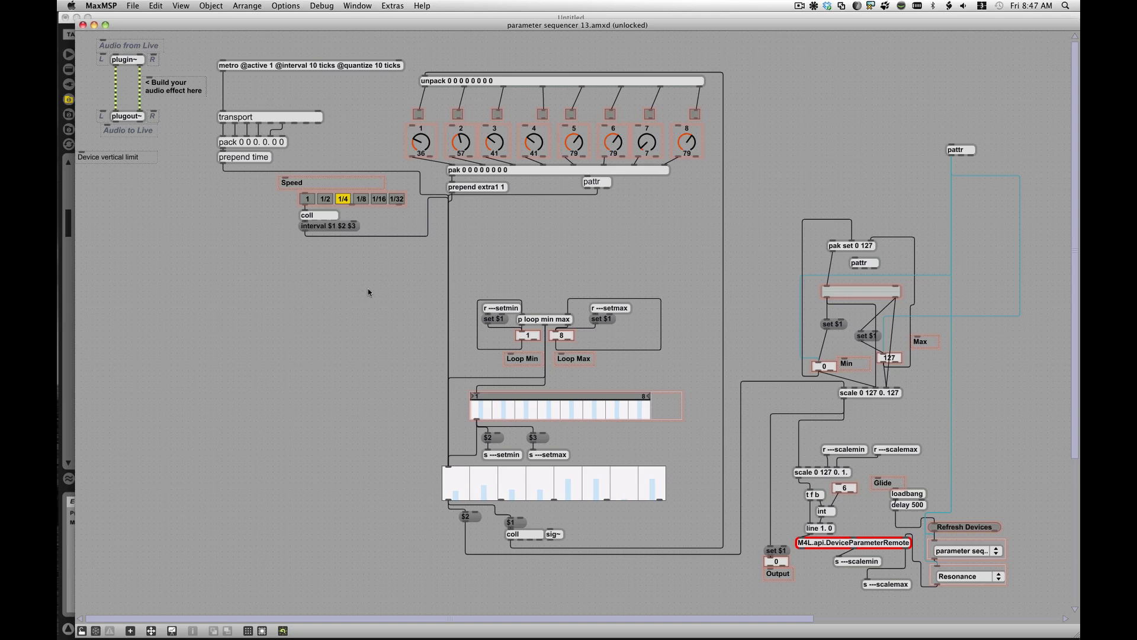
mouse_move(286, 99)
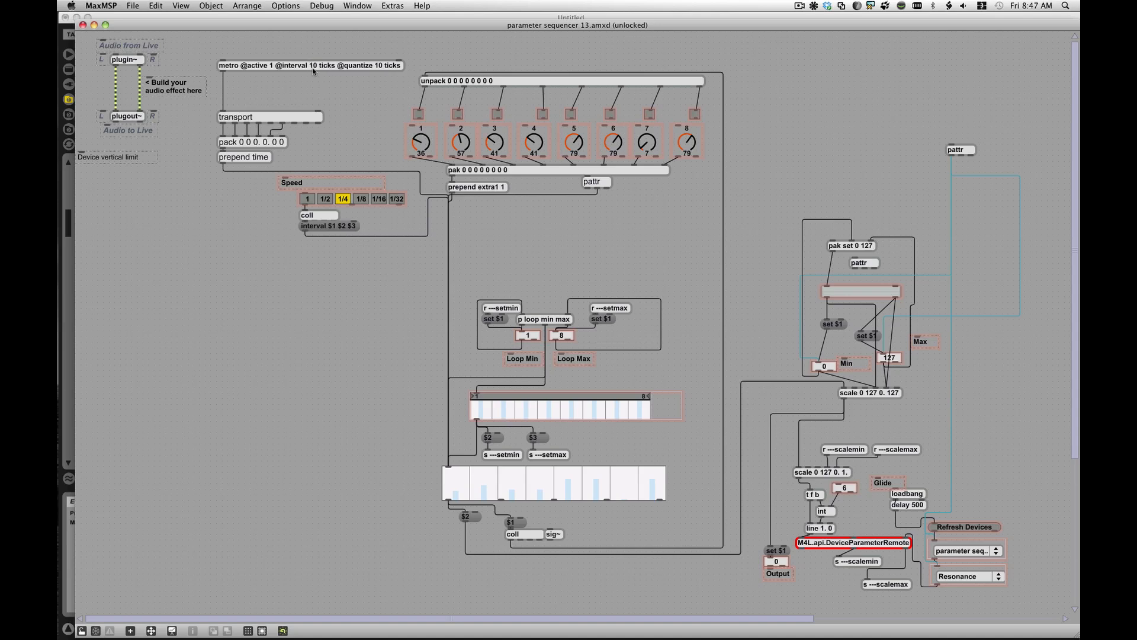
mouse_move(229, 72)
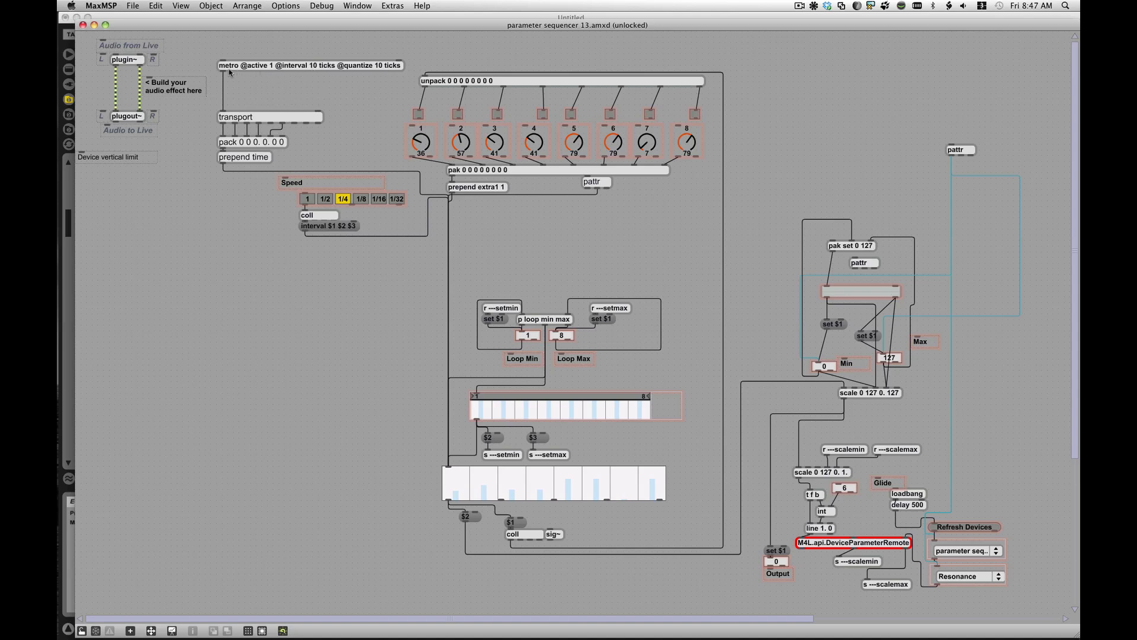
mouse_move(293, 71)
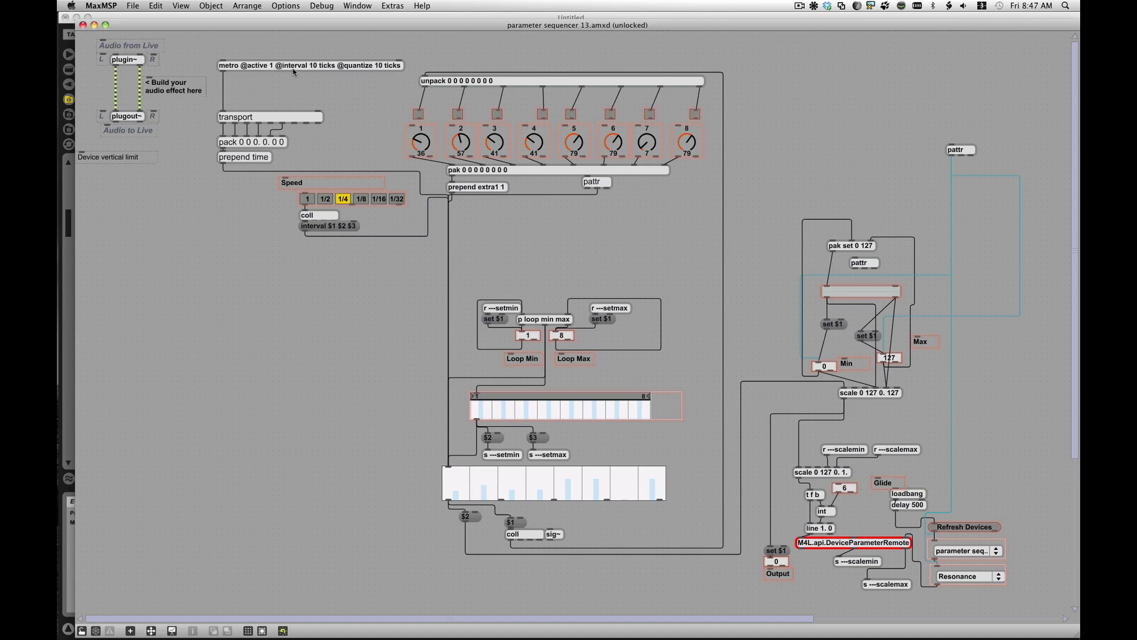
mouse_move(294, 71)
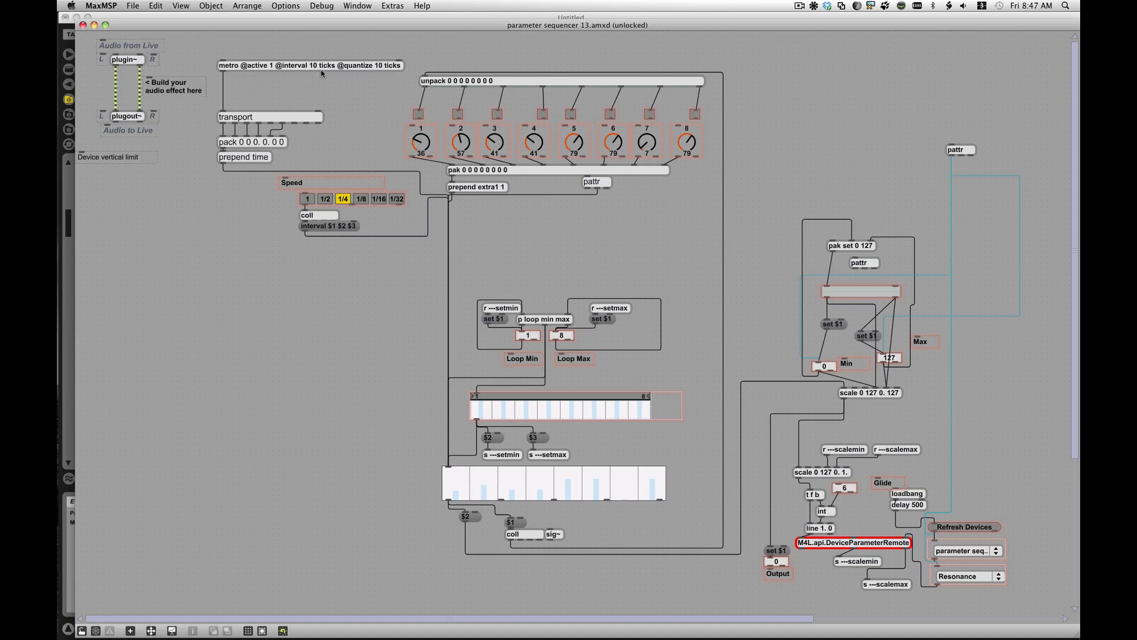
mouse_move(264, 69)
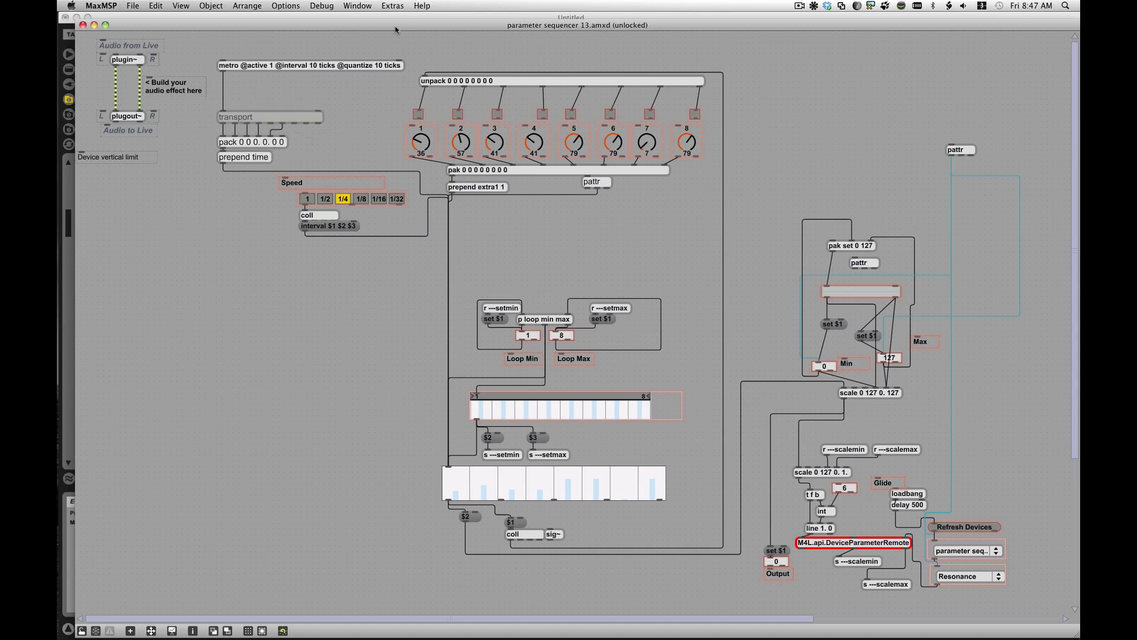
mouse_move(264, 68)
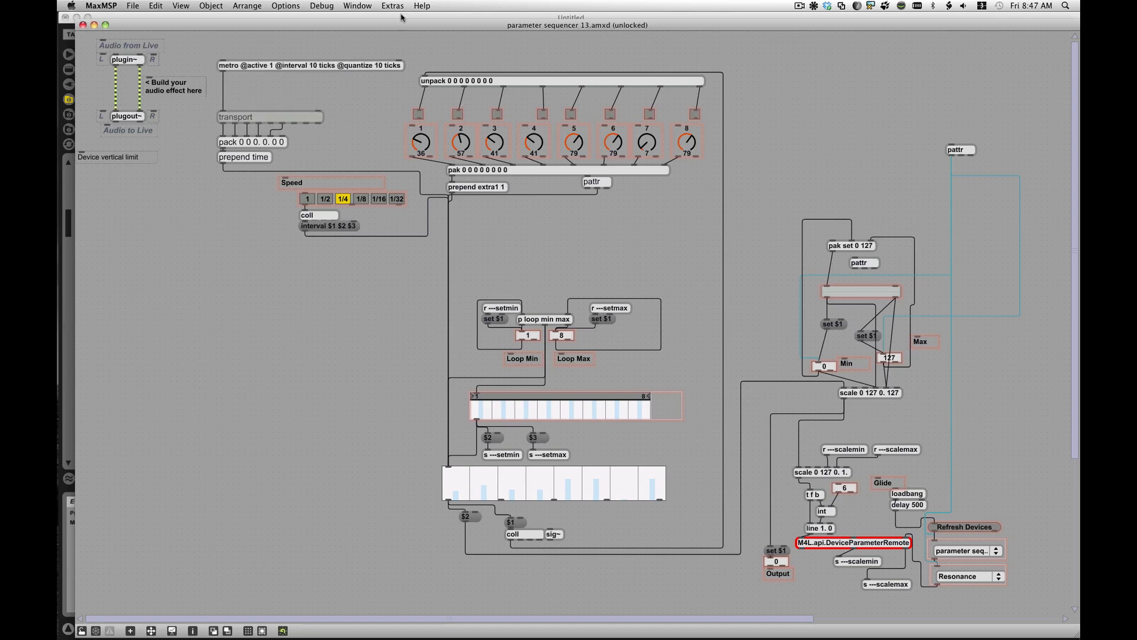
- View the transport object's help patch, unlock it to see its wiring, then close it
left_click(422, 6)
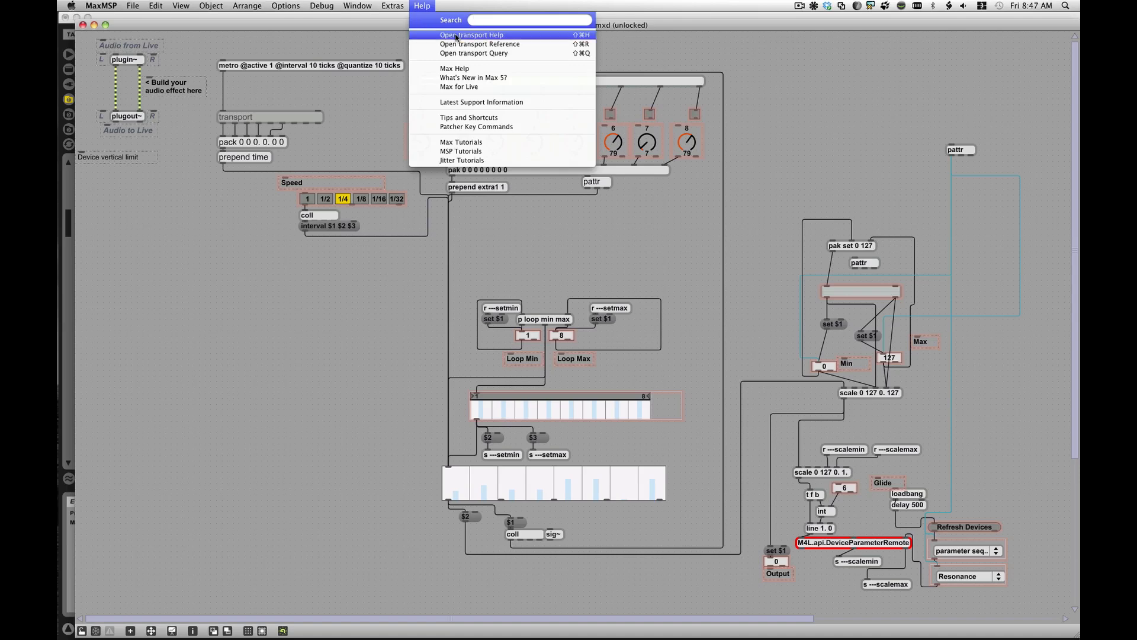
left_click(470, 34)
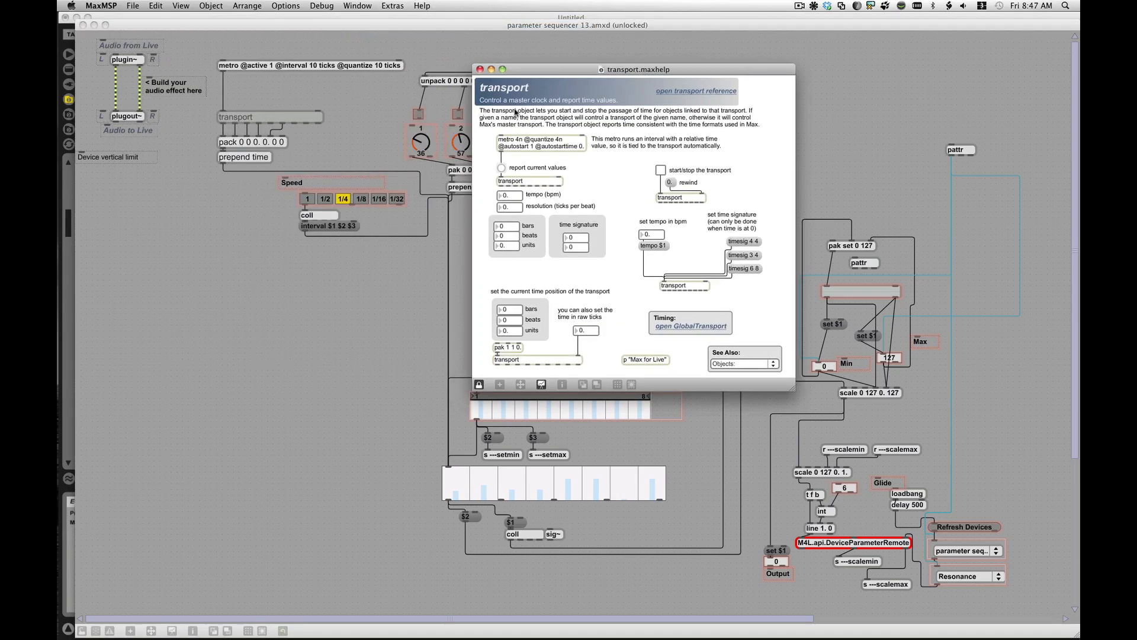
mouse_move(554, 108)
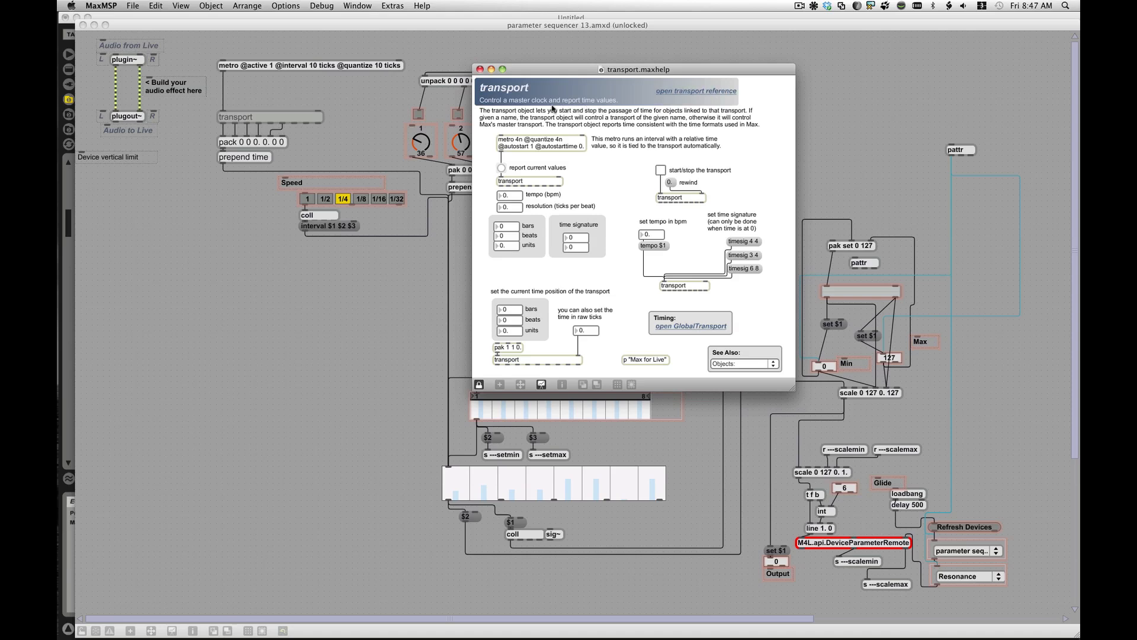
mouse_move(522, 198)
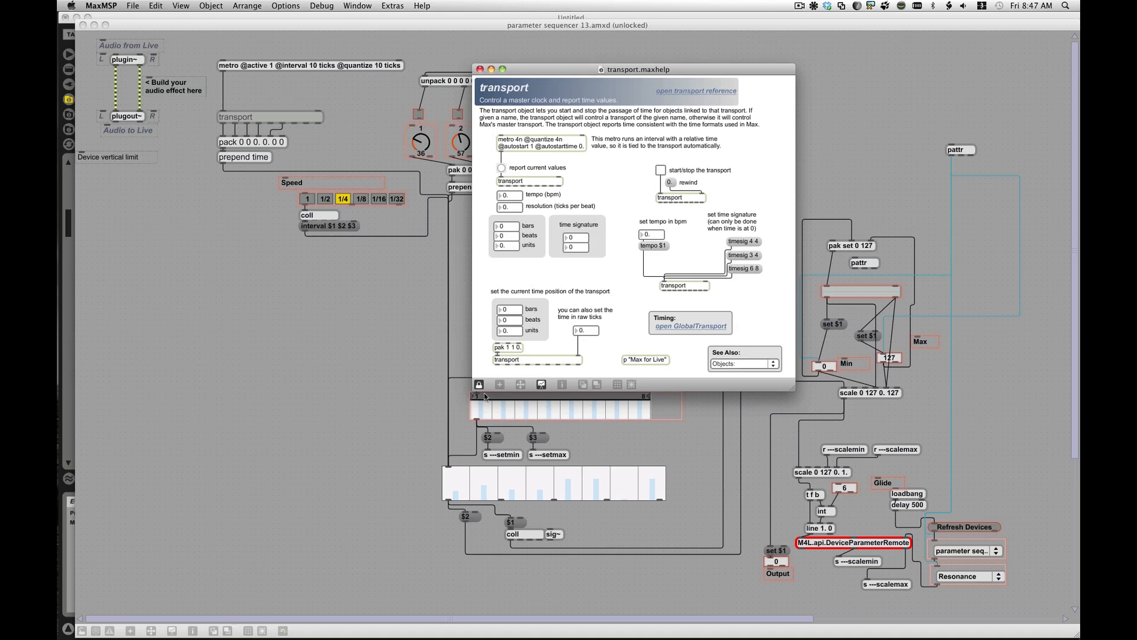
left_click(477, 384)
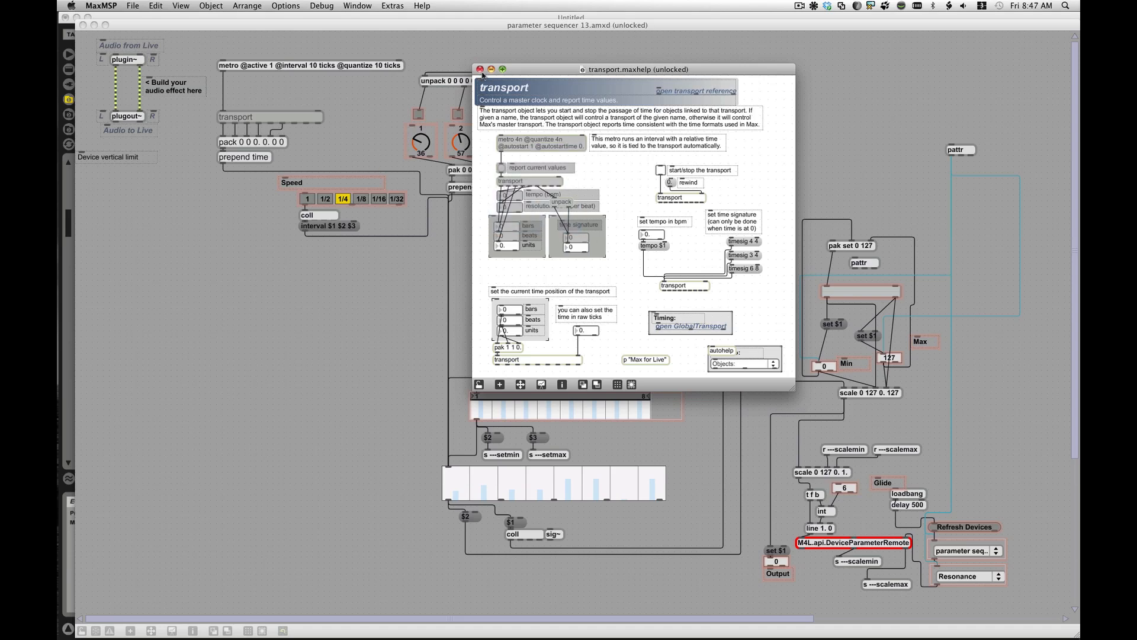
left_click(480, 69)
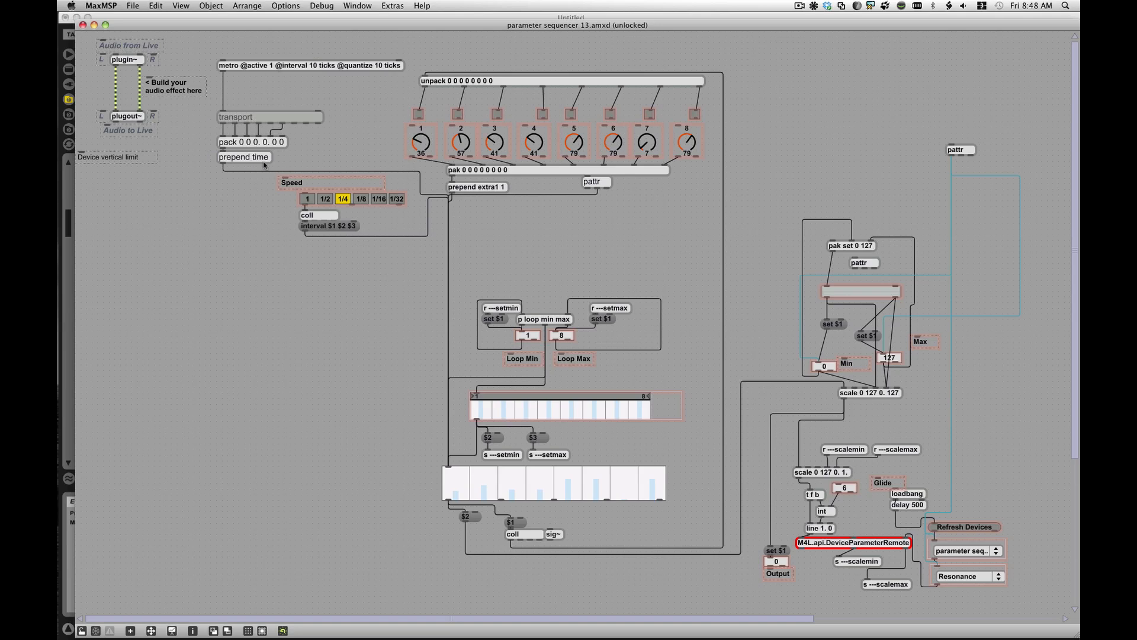
mouse_move(413, 173)
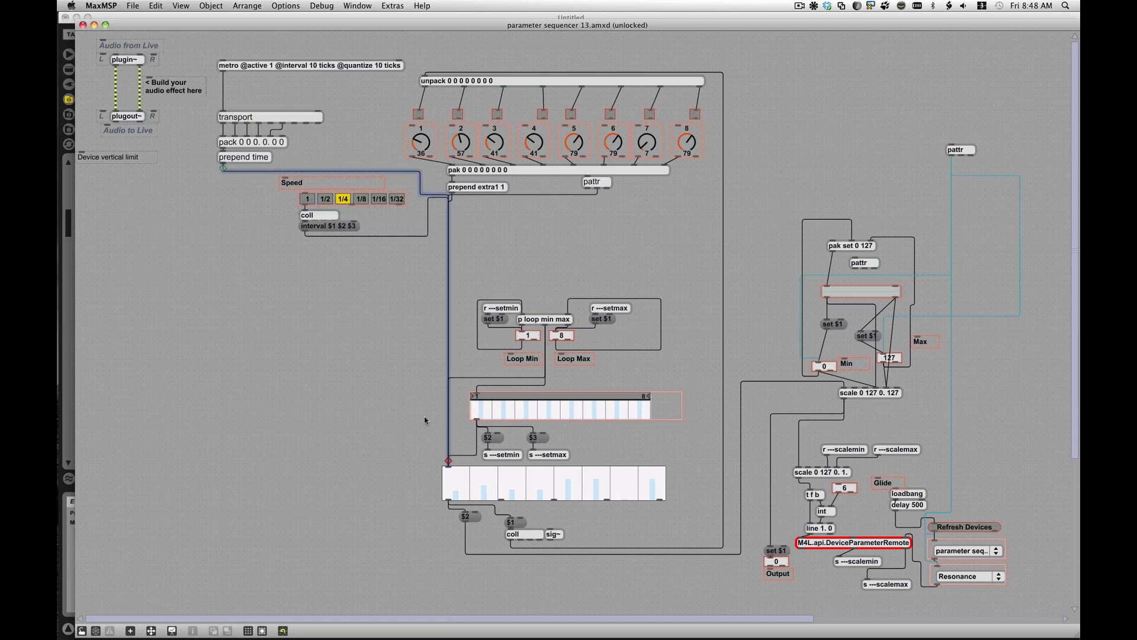
right_click(529, 482)
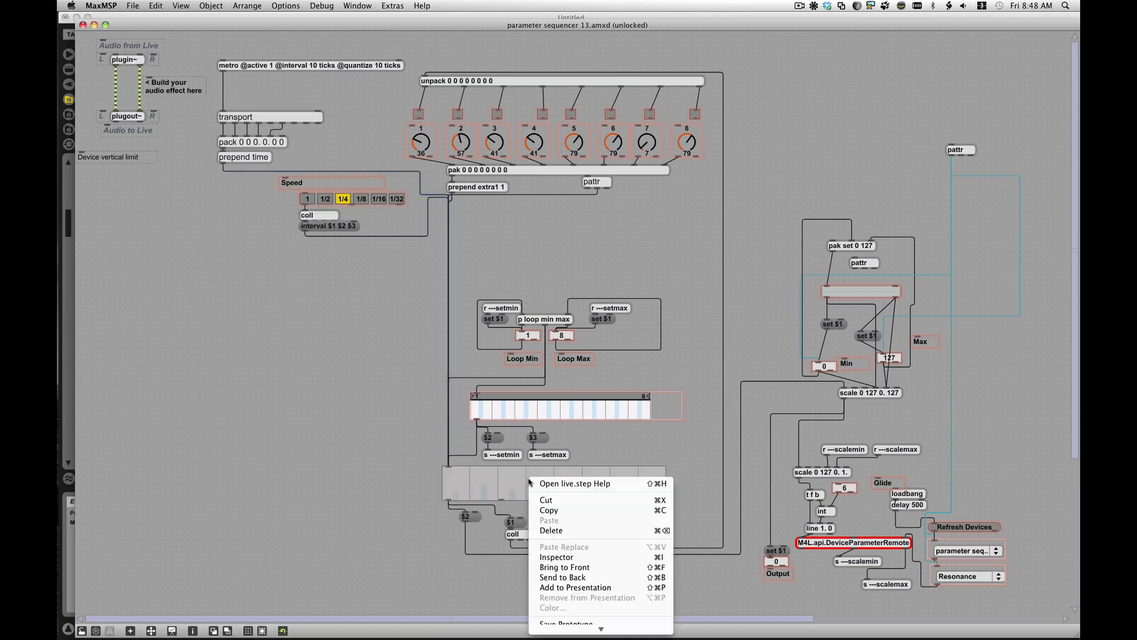
mouse_move(577, 483)
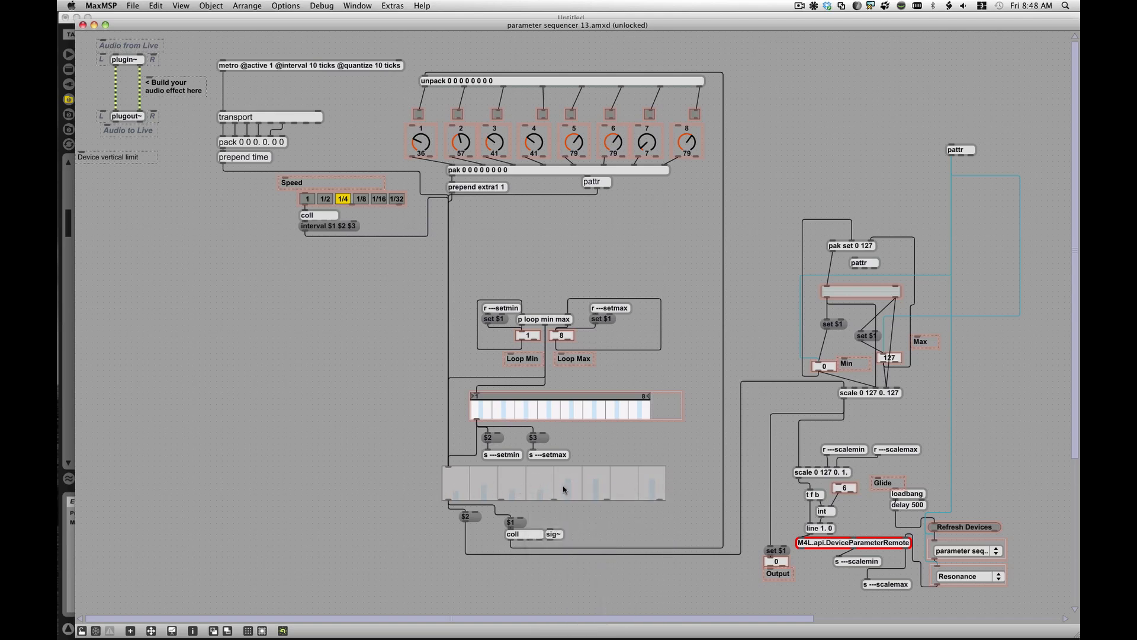
mouse_move(472, 383)
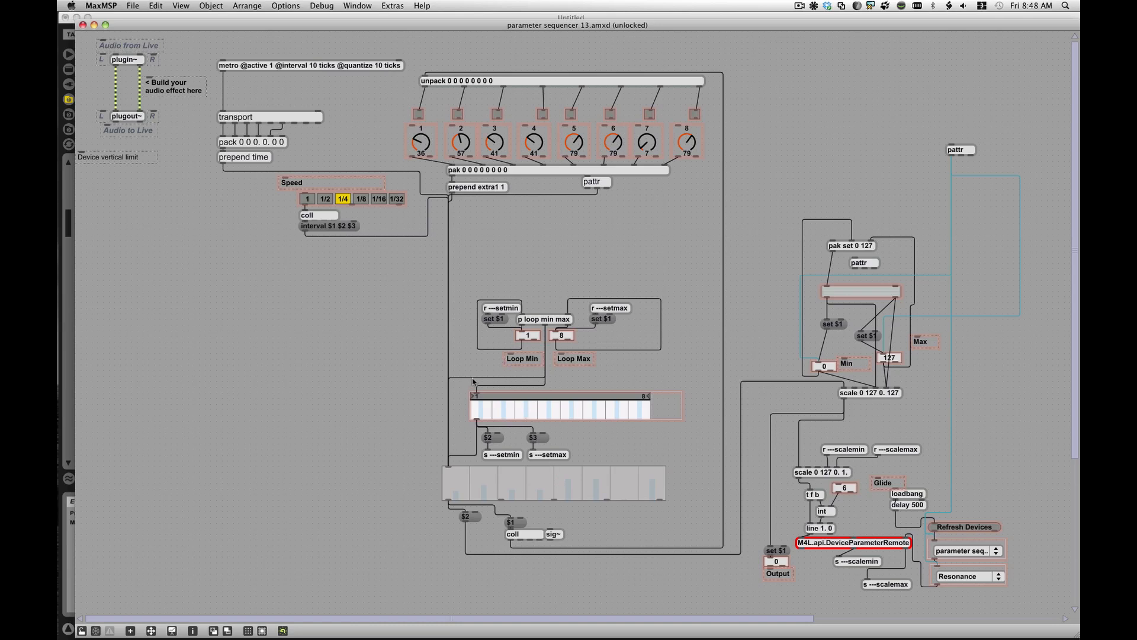
mouse_move(585, 367)
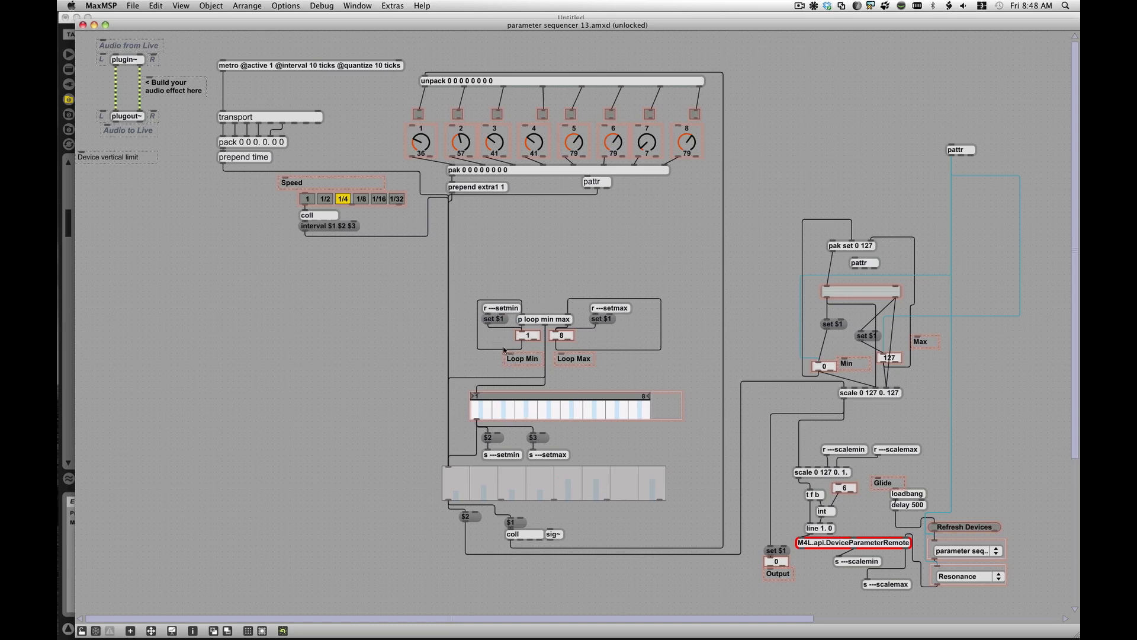
mouse_move(553, 399)
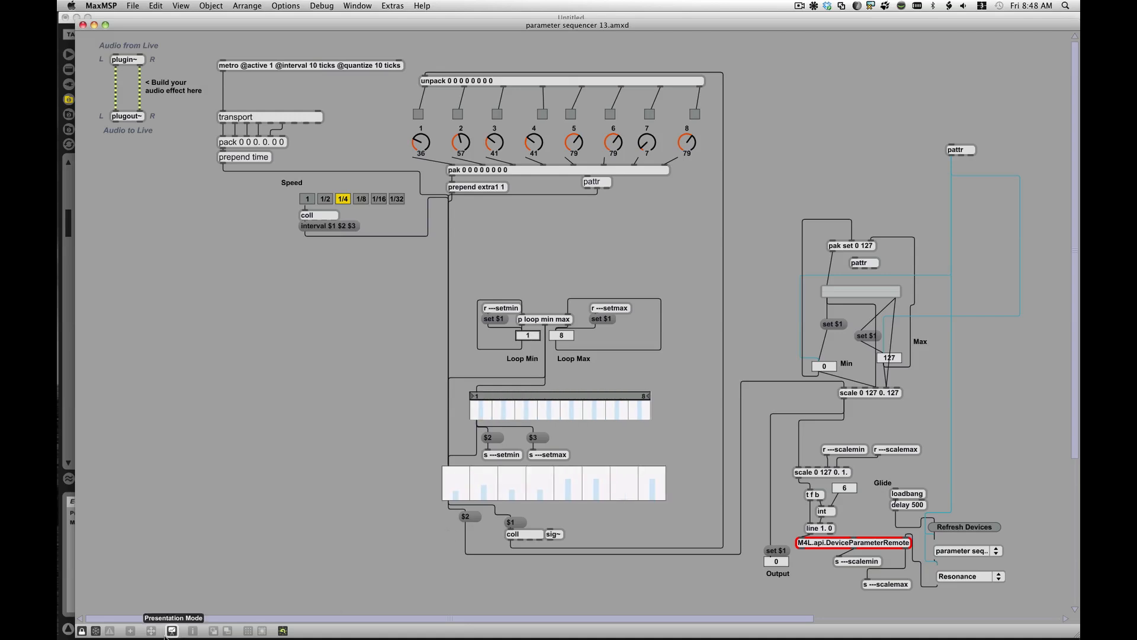
- Preview the device's presentation layout, then return to the full patching layout
left_click(170, 629)
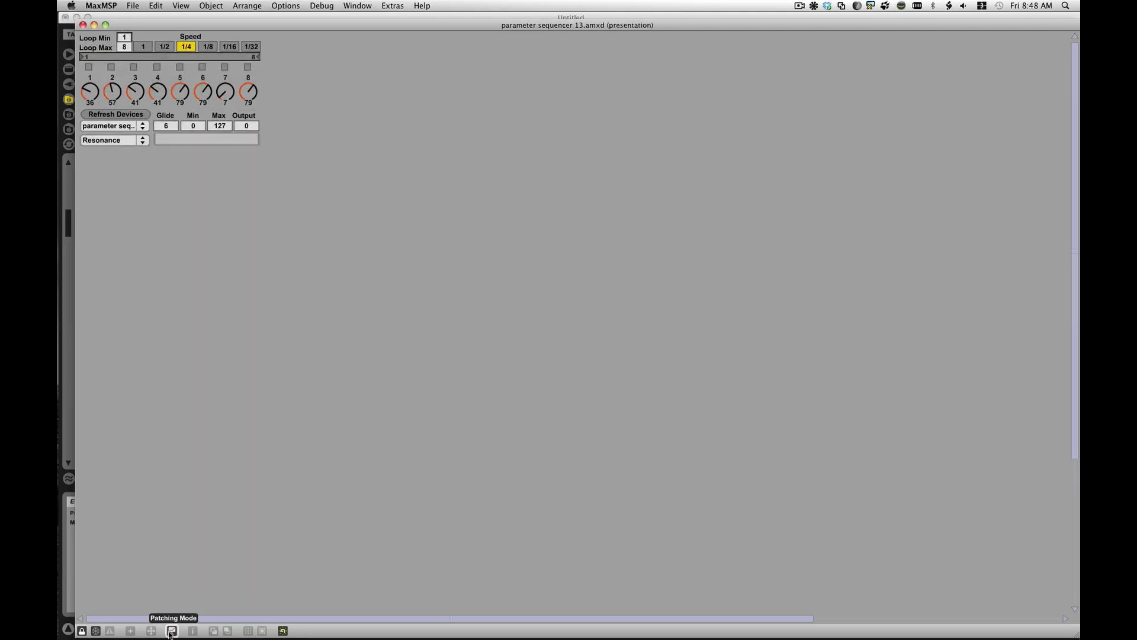
left_click(172, 629)
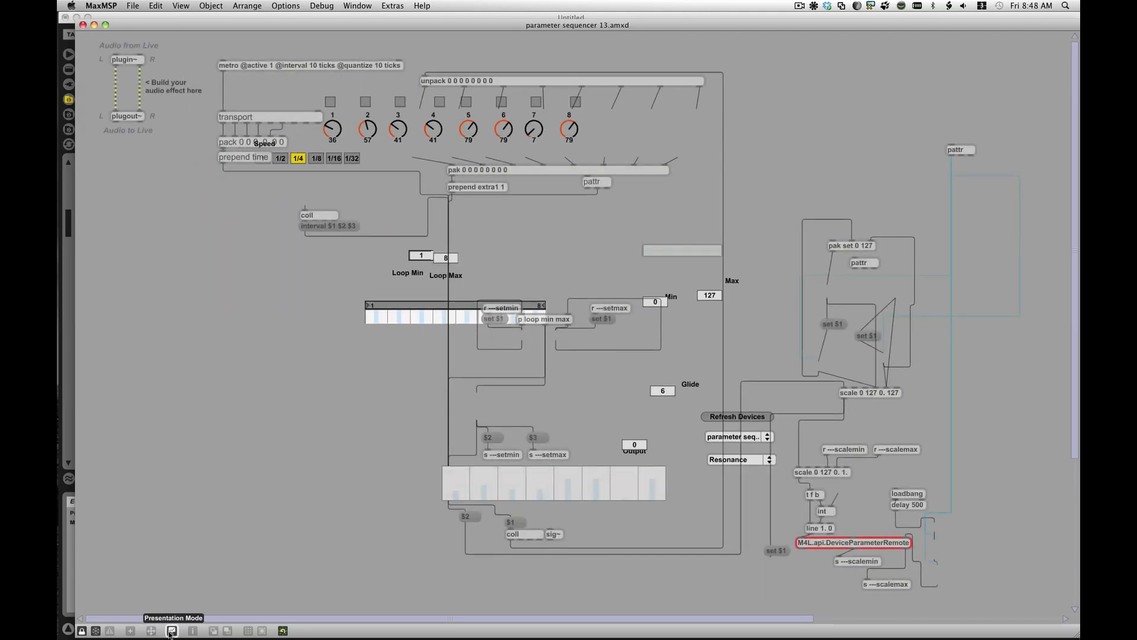
left_click(171, 629)
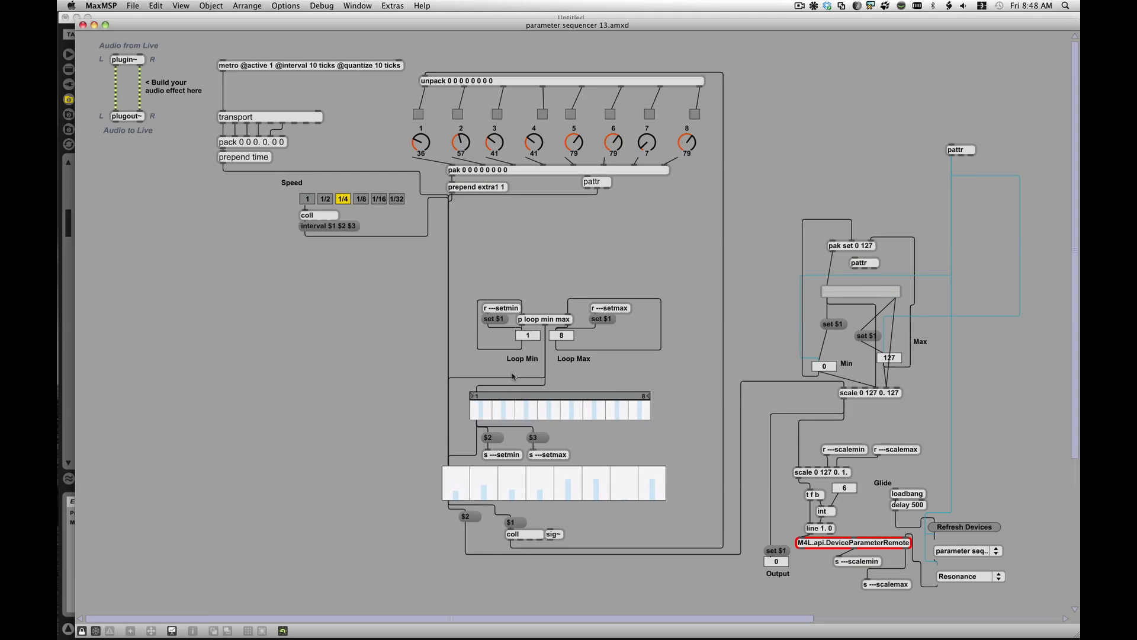
mouse_move(565, 289)
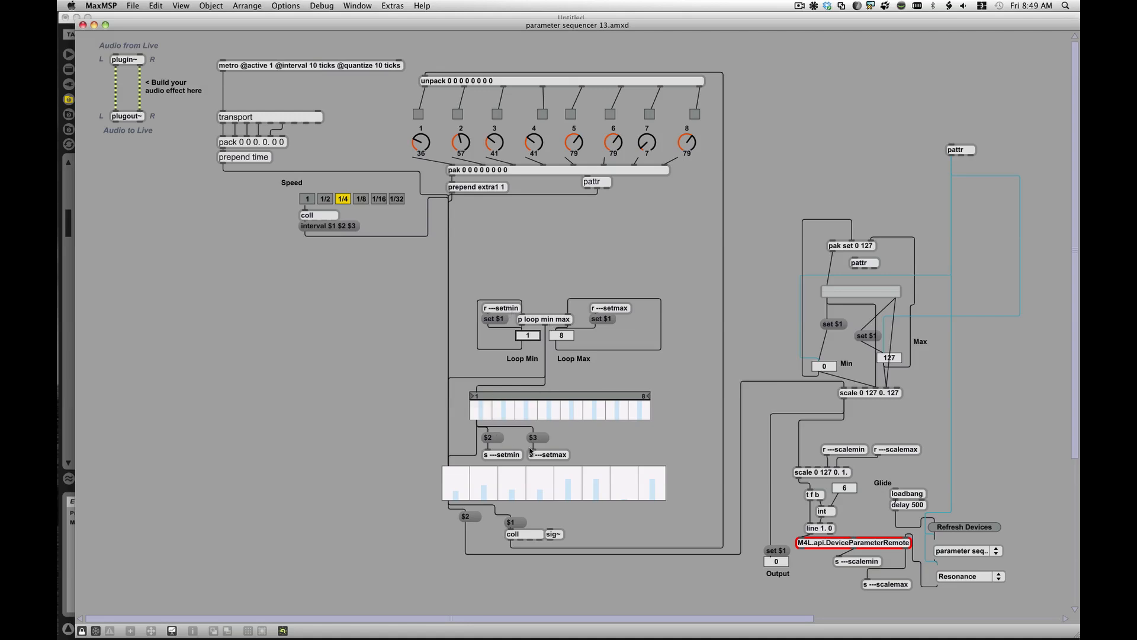
mouse_move(479, 455)
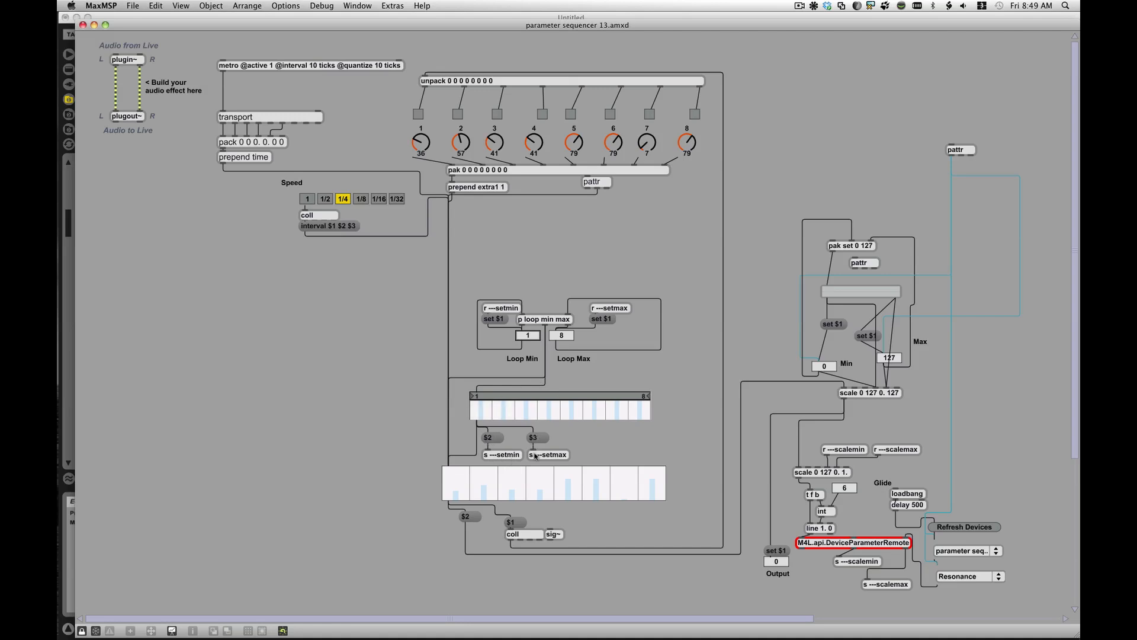
mouse_move(492, 446)
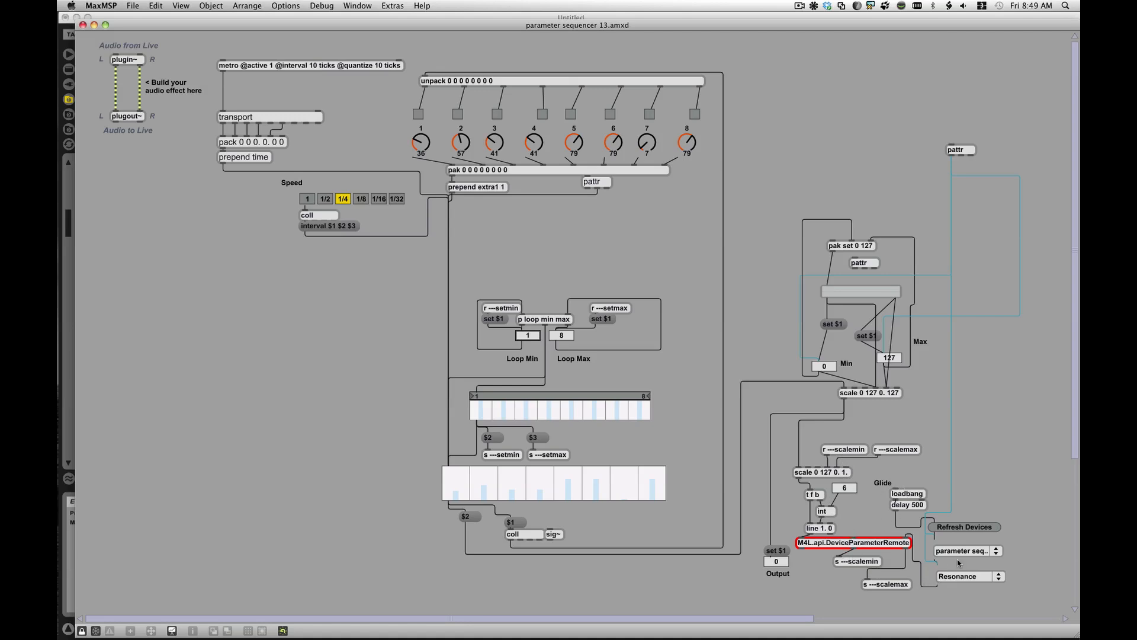
mouse_move(545, 329)
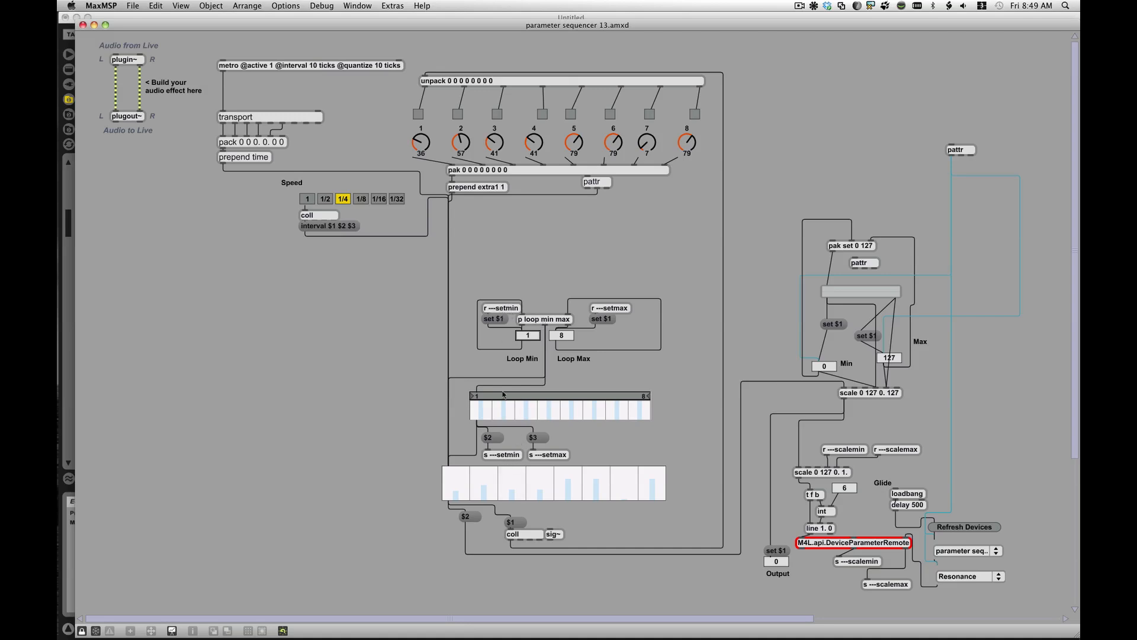
- Set the loop range slider so Loop Min reads 2 with Loop Max 8
left_click(527, 334)
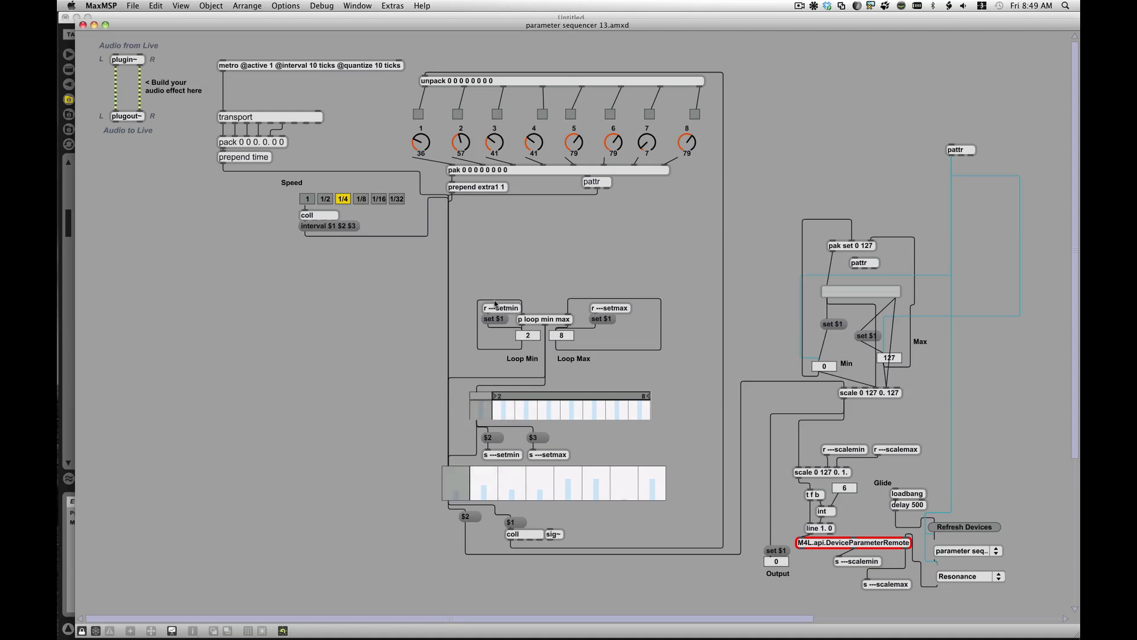
mouse_move(515, 458)
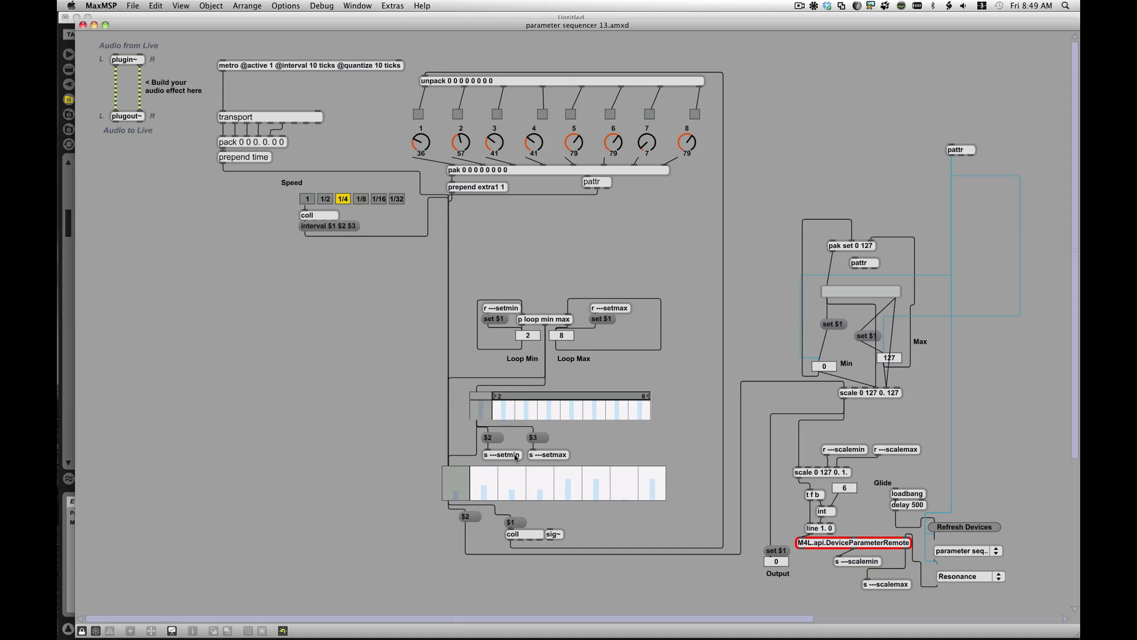
mouse_move(482, 460)
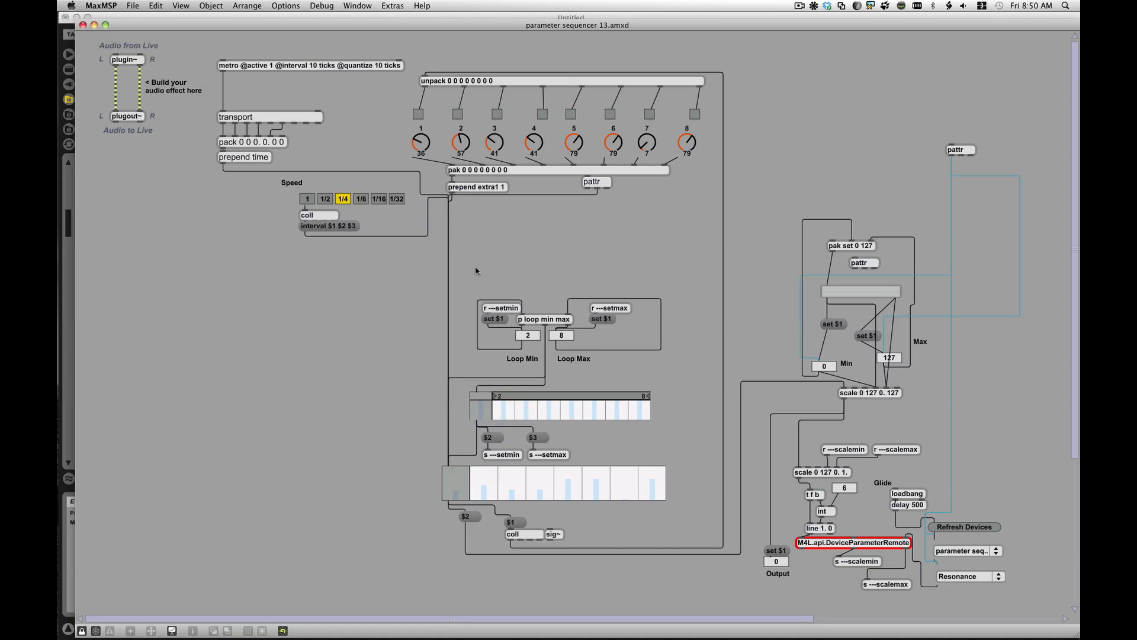
mouse_move(506, 319)
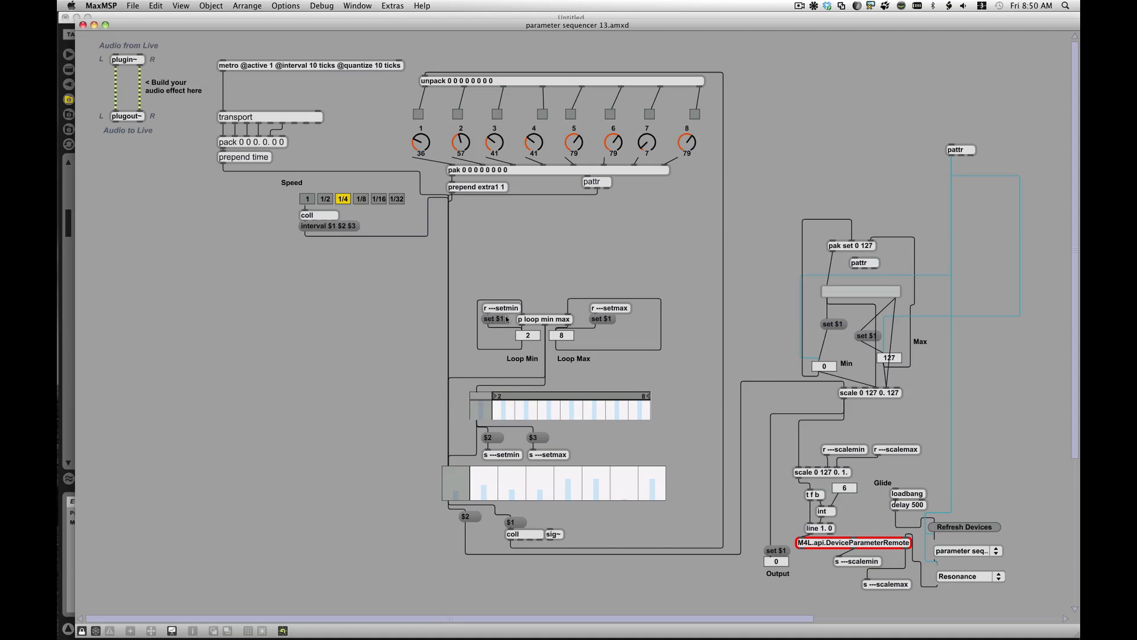
mouse_move(501, 319)
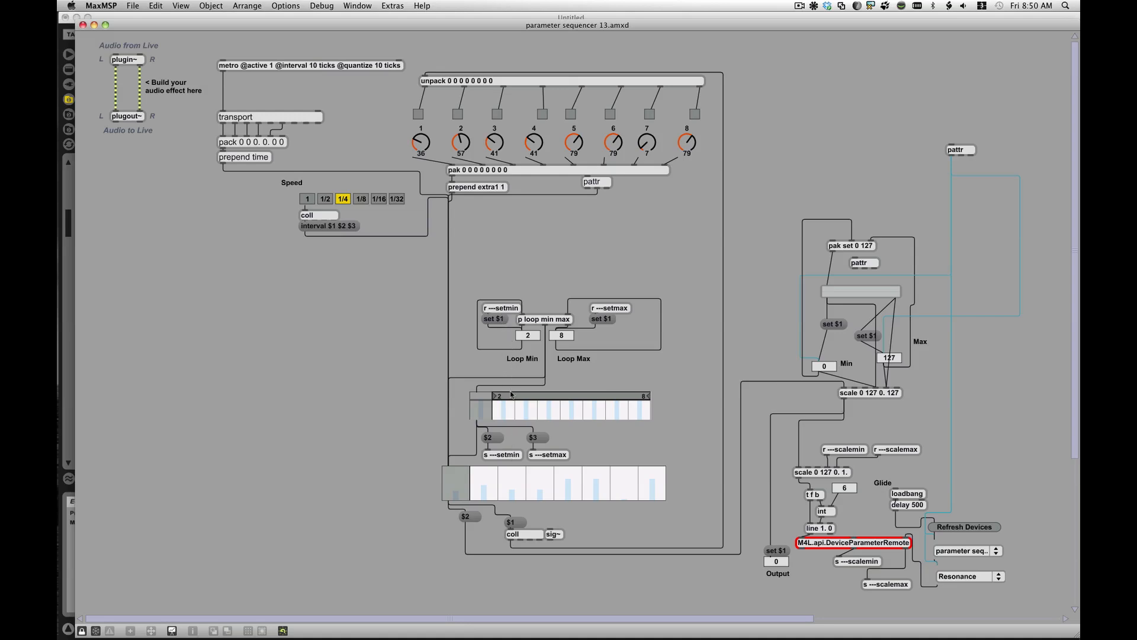
mouse_move(504, 447)
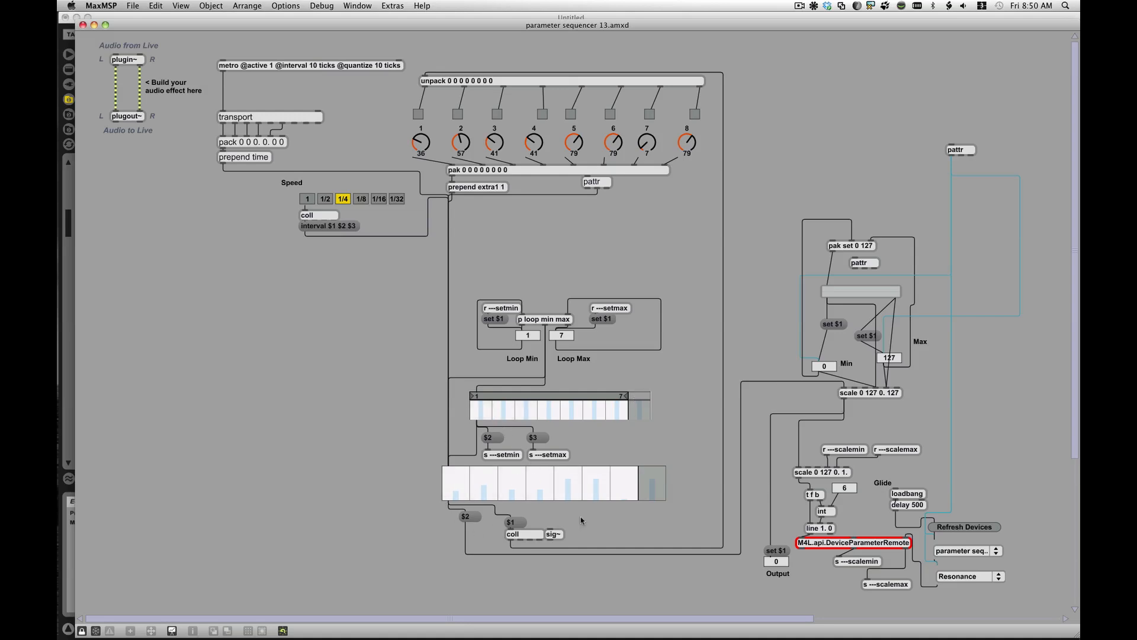
mouse_move(718, 371)
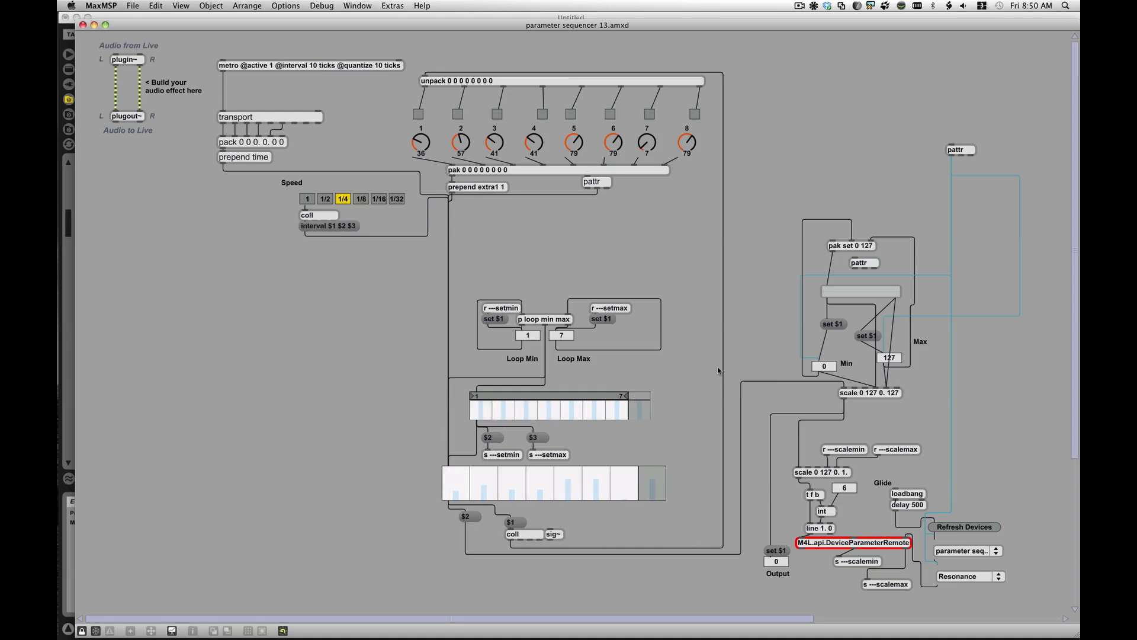
mouse_move(698, 98)
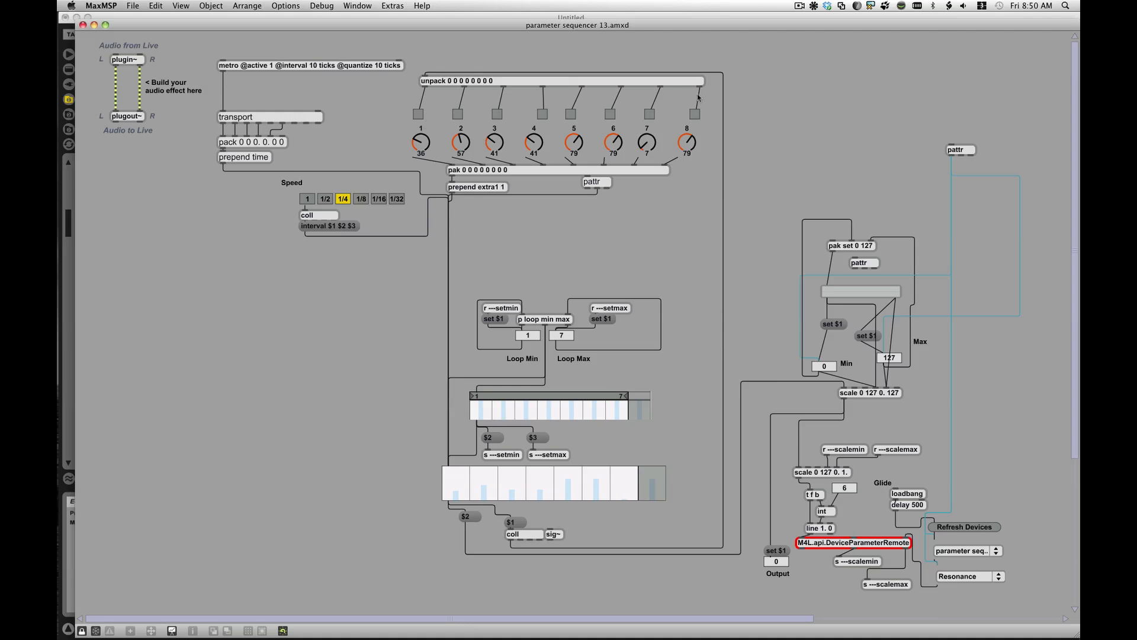
mouse_move(649, 80)
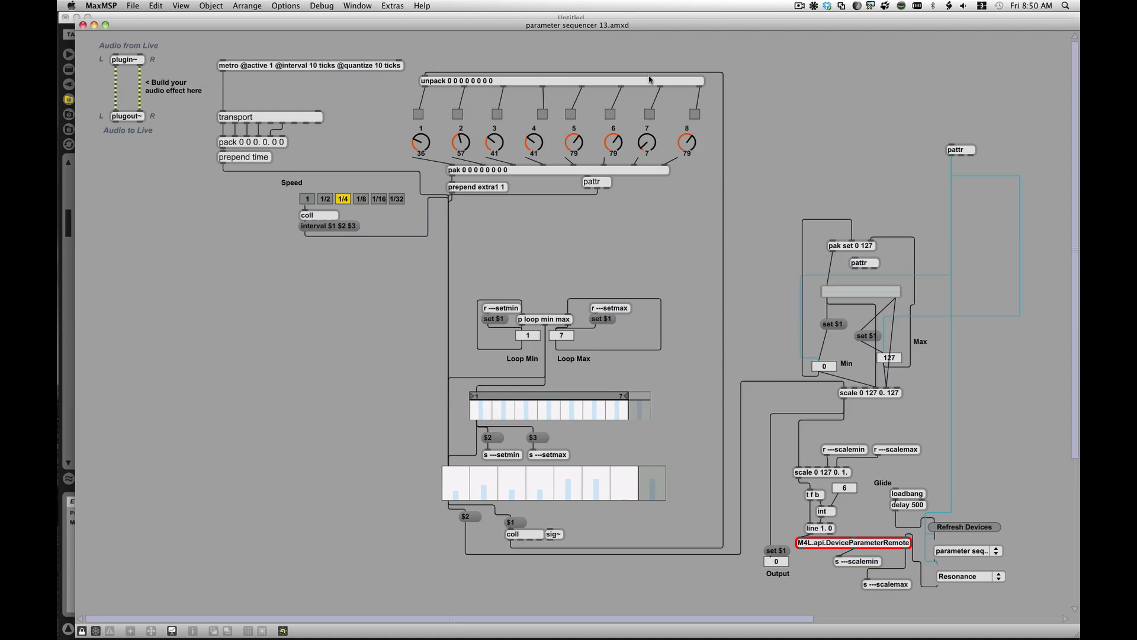
mouse_move(479, 419)
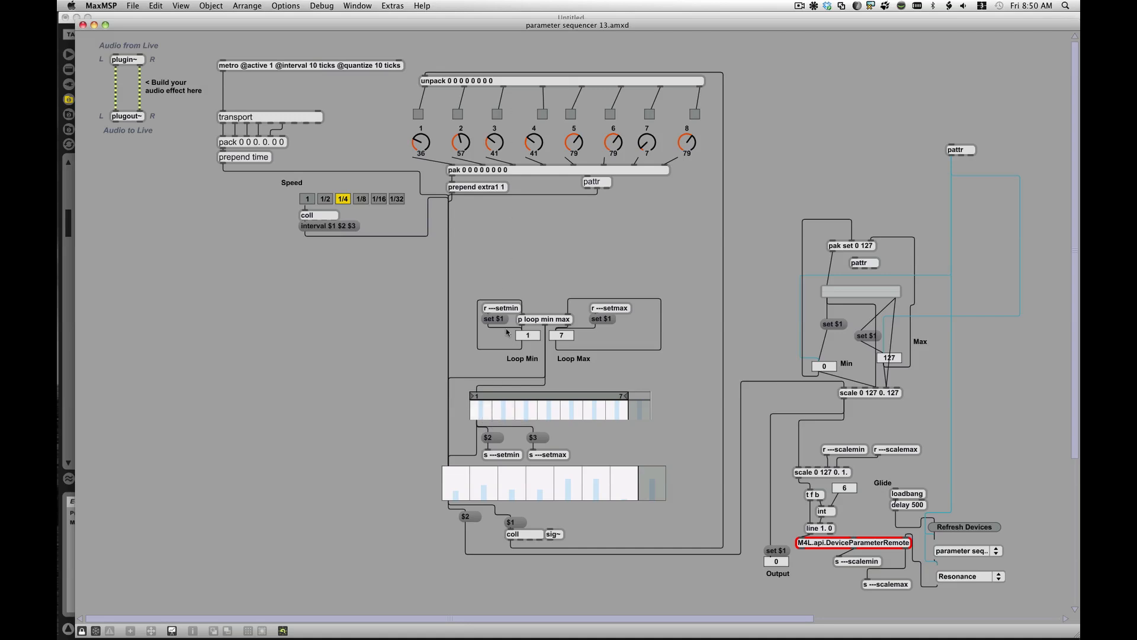
mouse_move(512, 431)
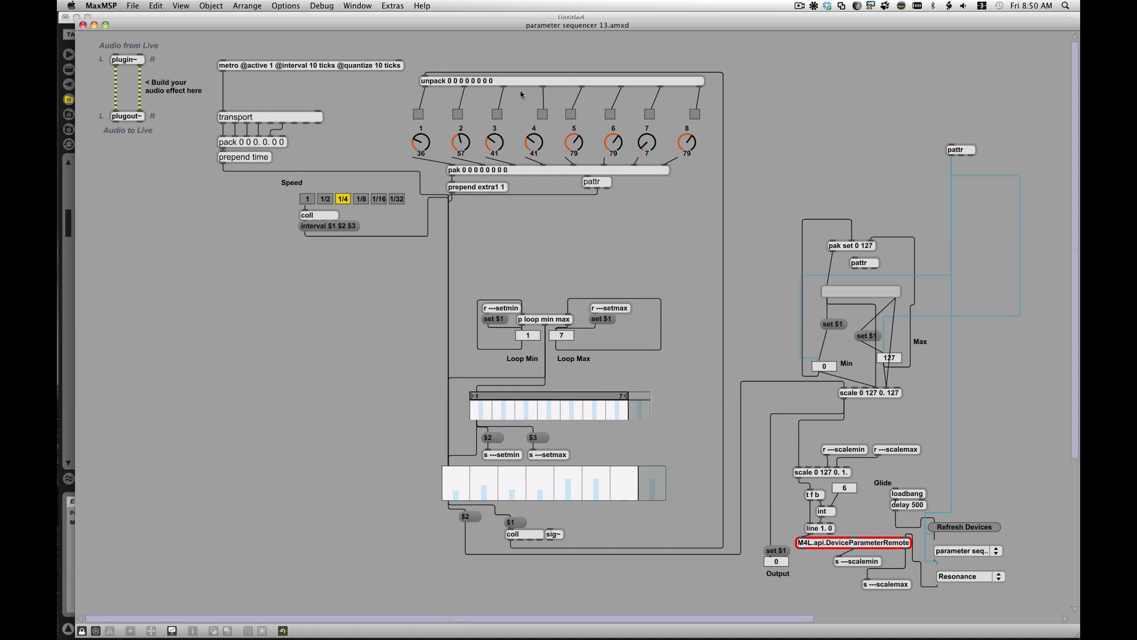
mouse_move(691, 128)
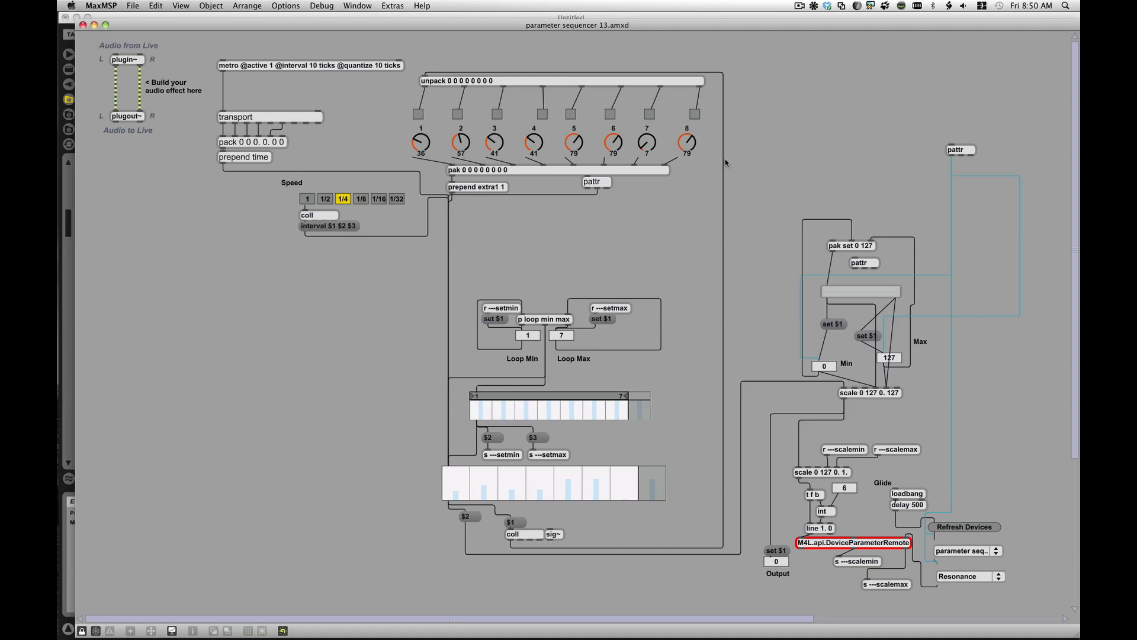
mouse_move(534, 116)
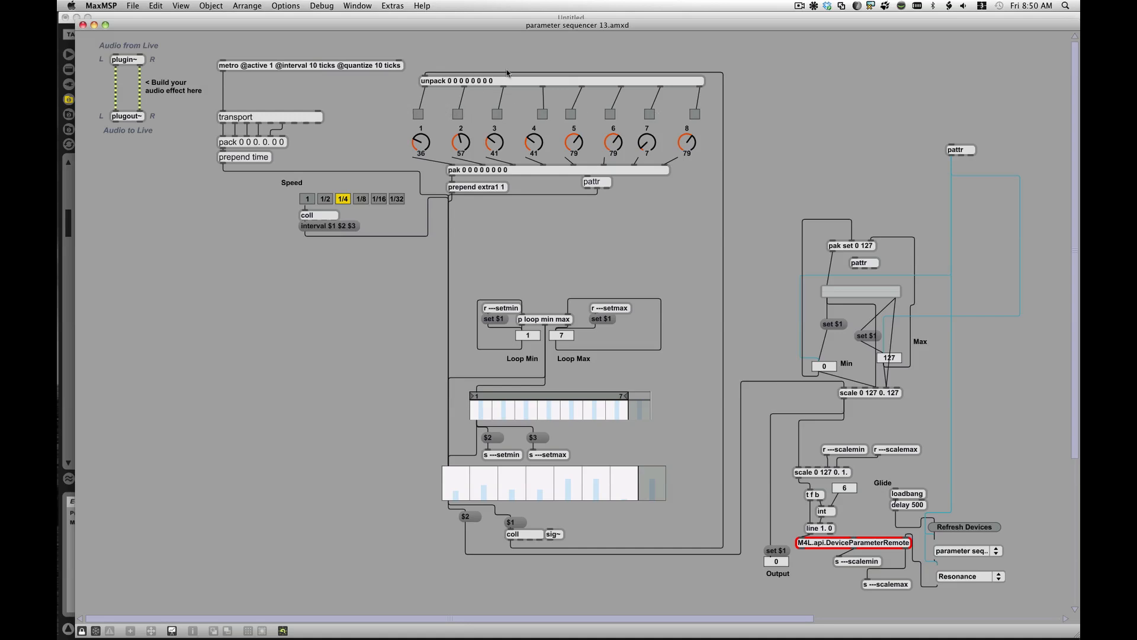
mouse_move(446, 51)
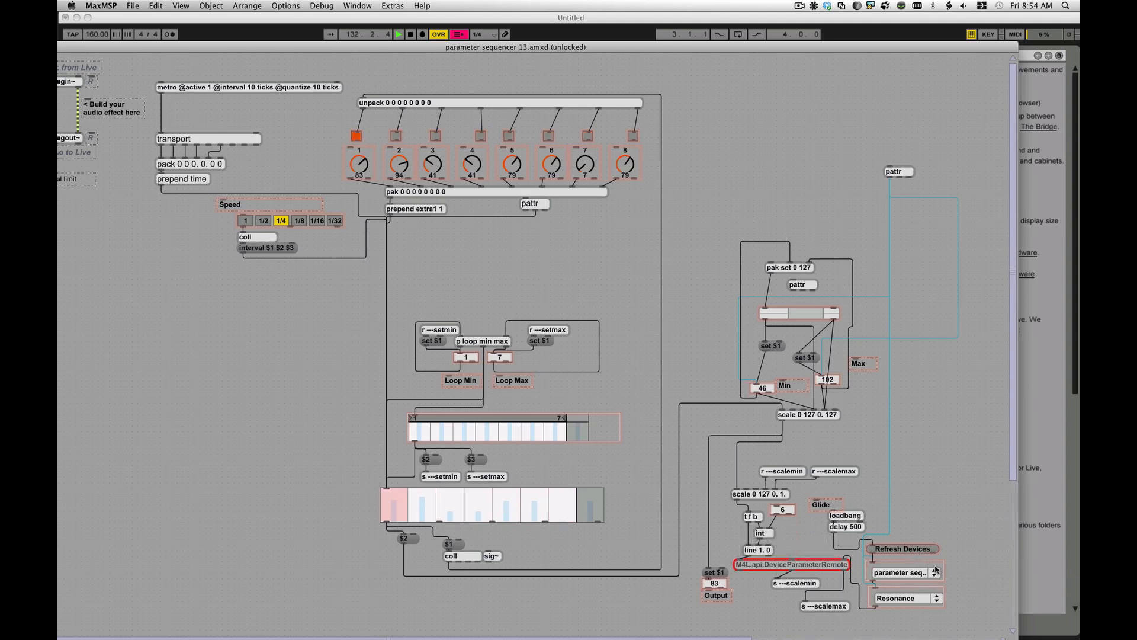
right_click(903, 573)
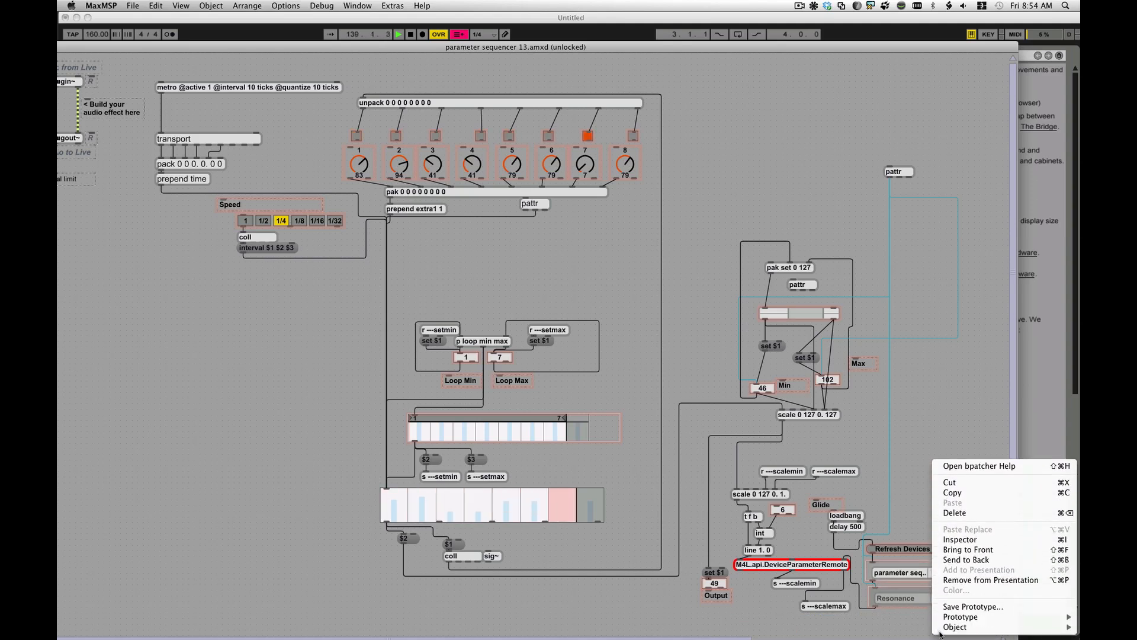
mouse_move(953, 627)
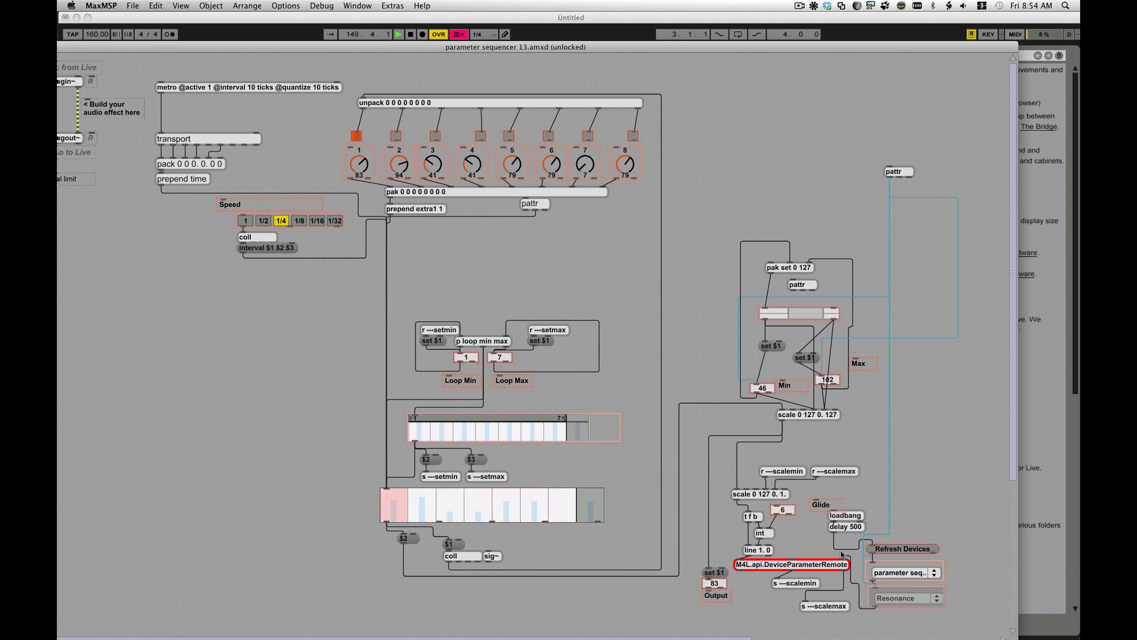
- Inspect the M4L.api.DeviceParameterRemote object's abstraction options, then bring up Help for the line object
right_click(791, 564)
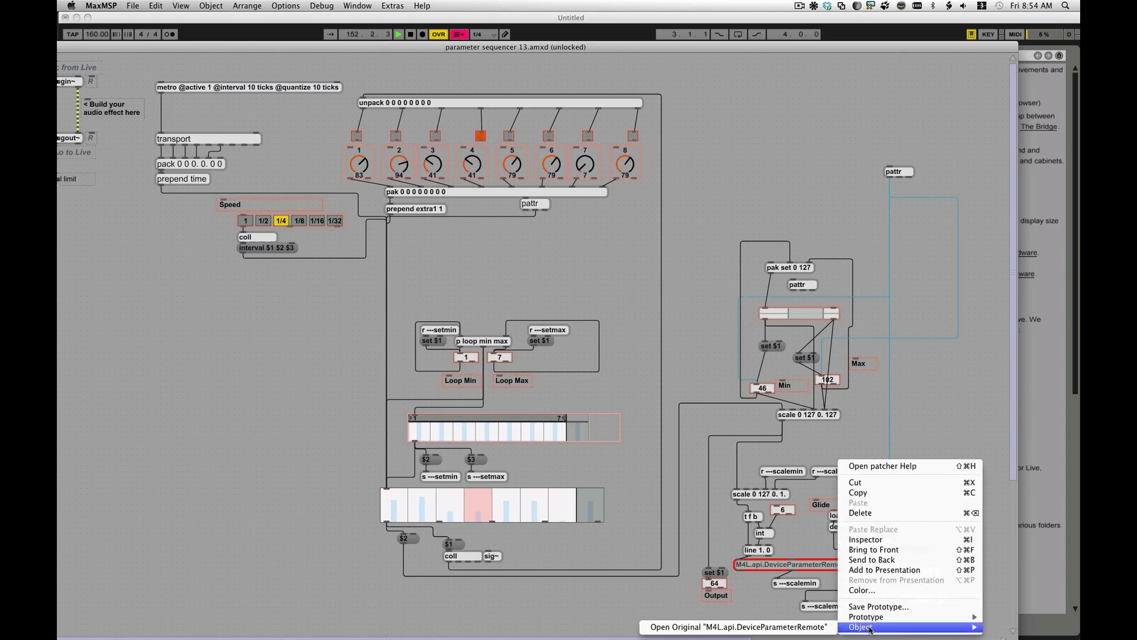
left_click(736, 627)
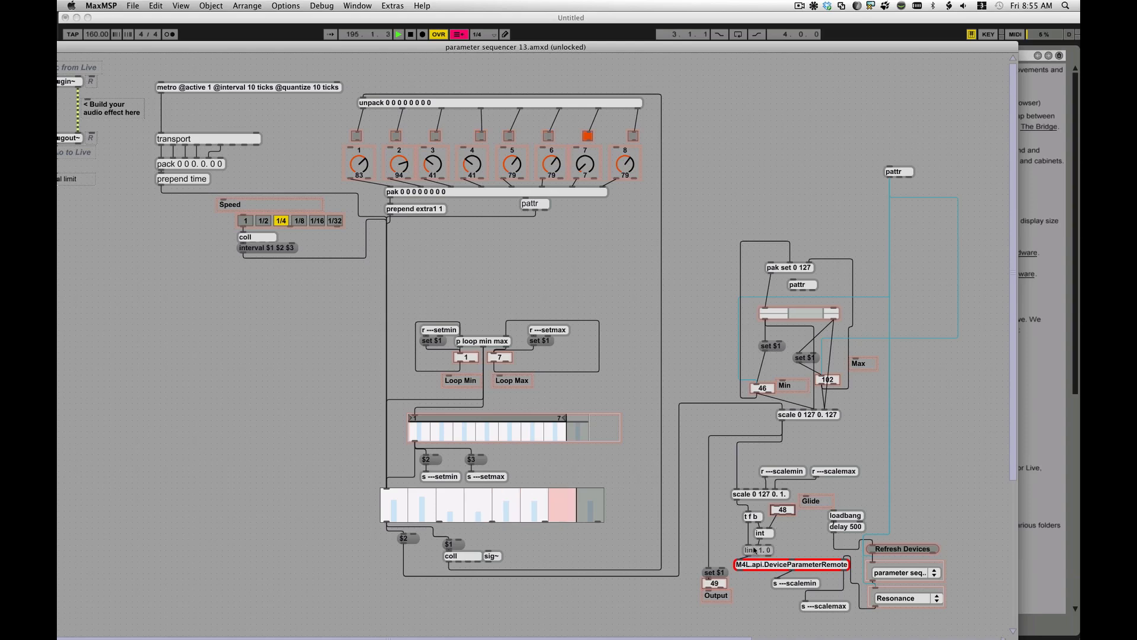
left_click(422, 6)
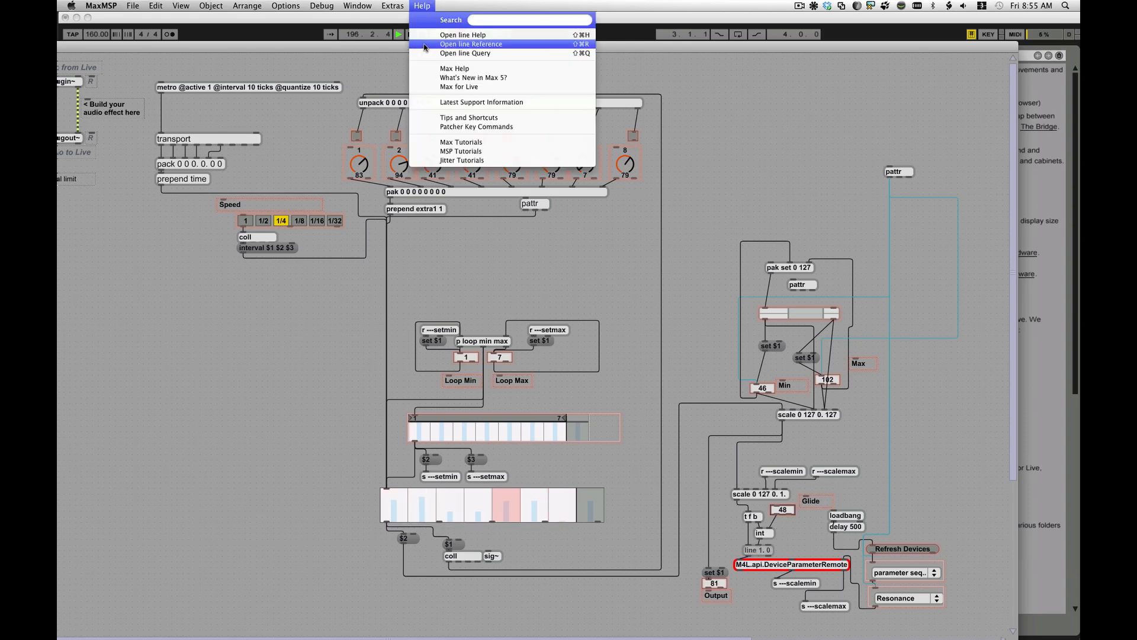
- View the line.maxhelp patch on ramp generation, then dismiss it
left_click(464, 34)
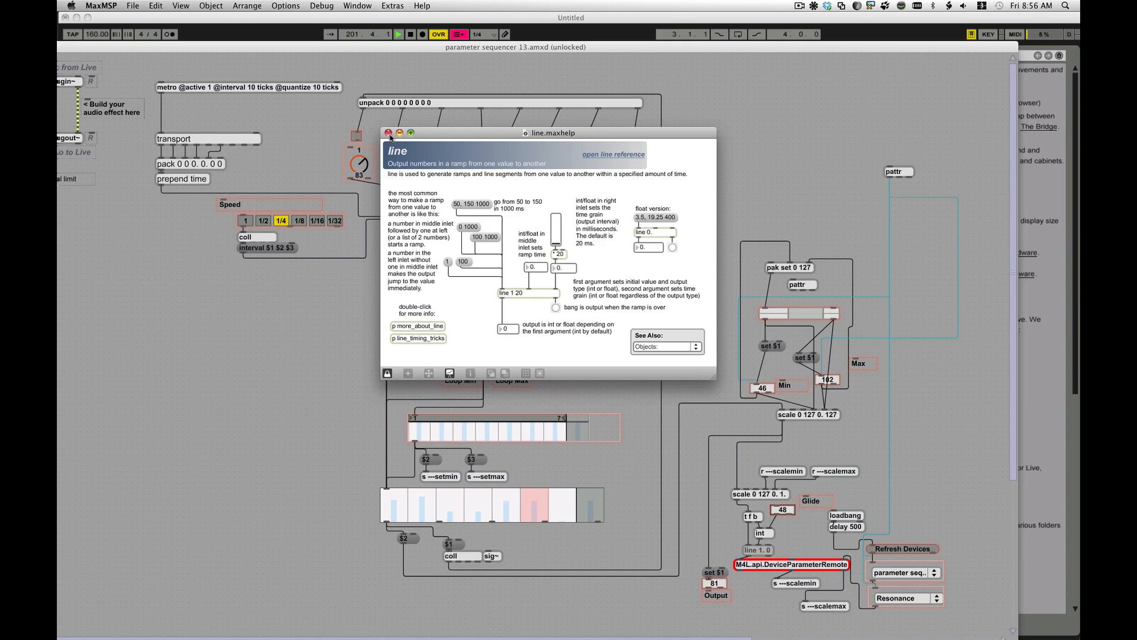
left_click(422, 6)
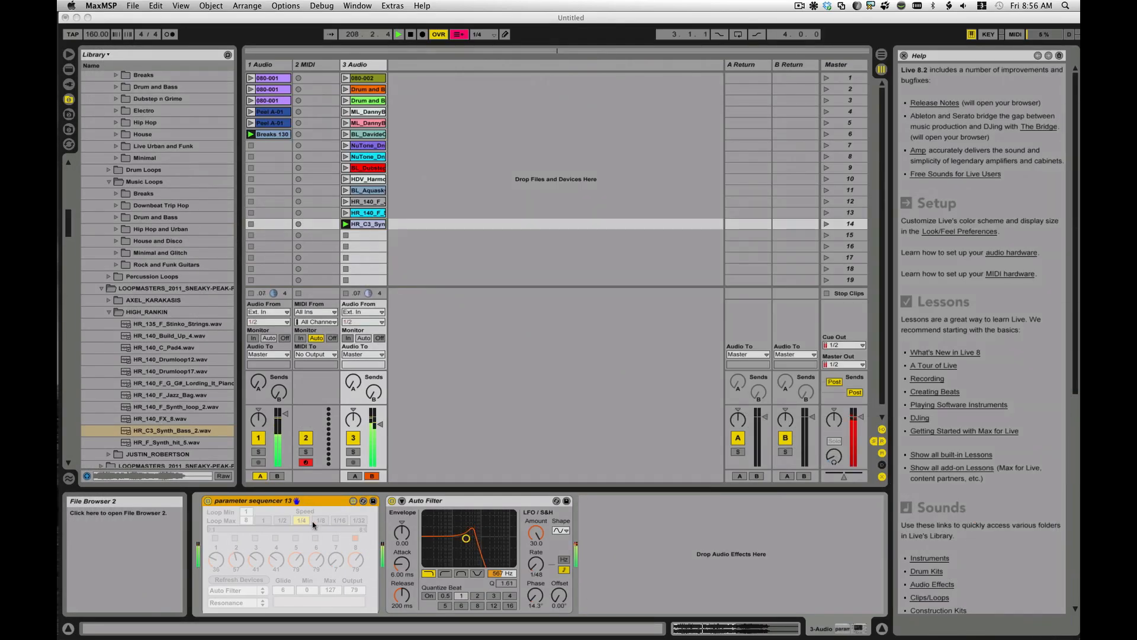
- Select the parameter sequencer 13 device next to Auto Filter in Live's Device View
left_click(290, 500)
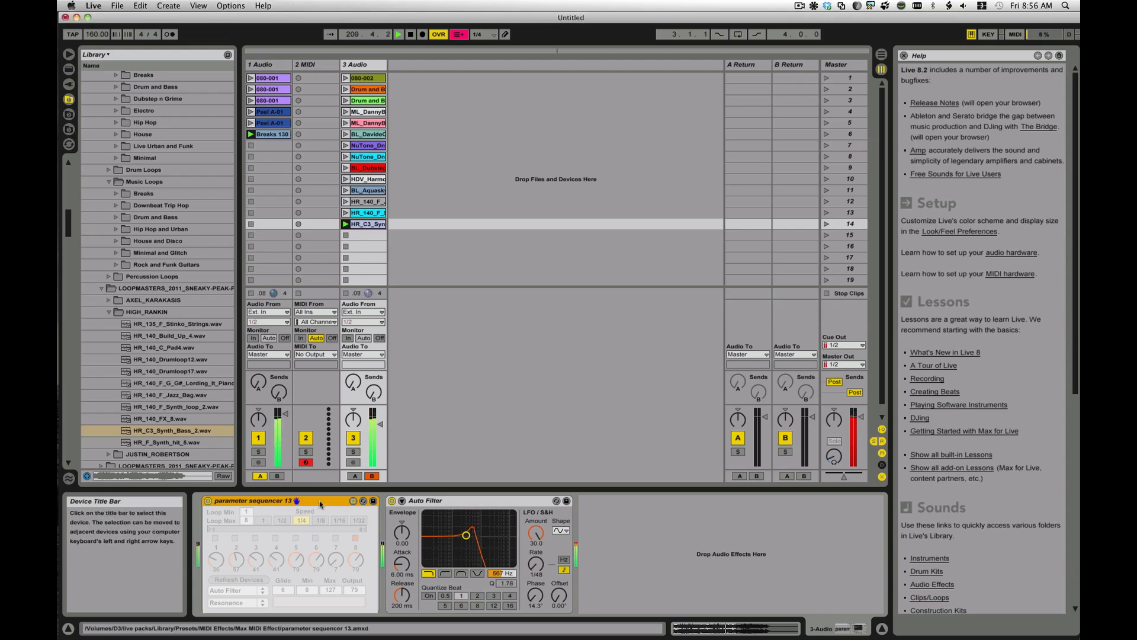